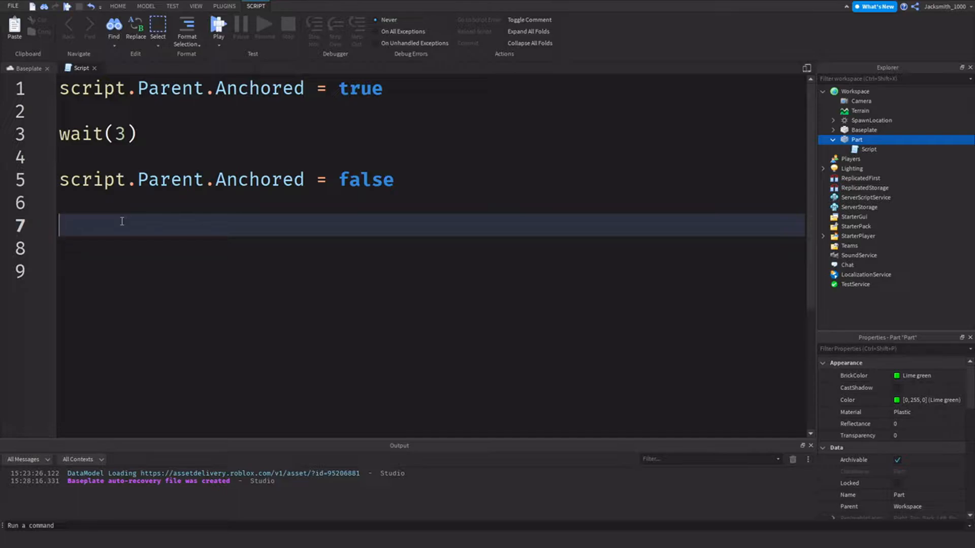
Switch to the Baseplate view to show the 3D scene with the spawn pad
{"action": "left_click", "coordinate": [145, 206]}
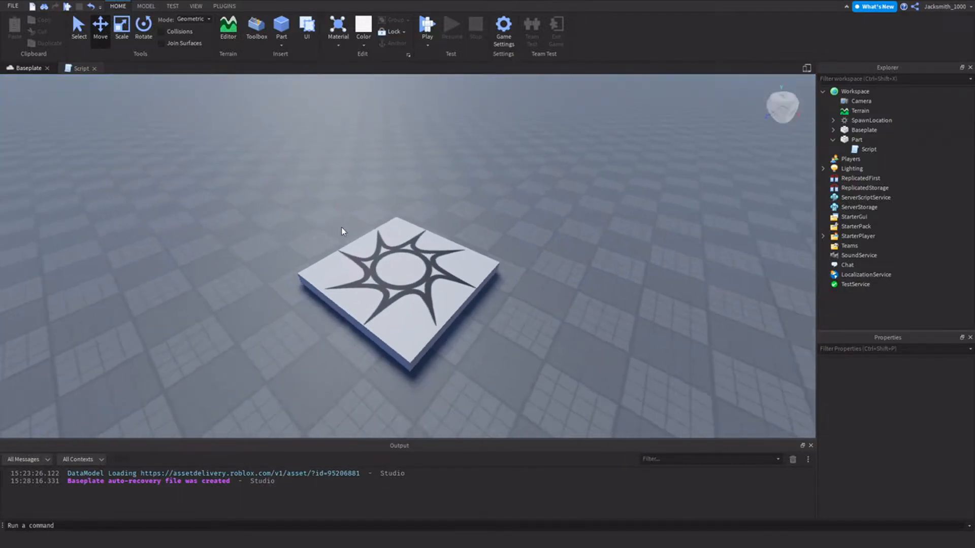
Select SpawnLocation and expand it to reveal its Decal child
{"action": "left_click", "coordinate": [871, 120]}
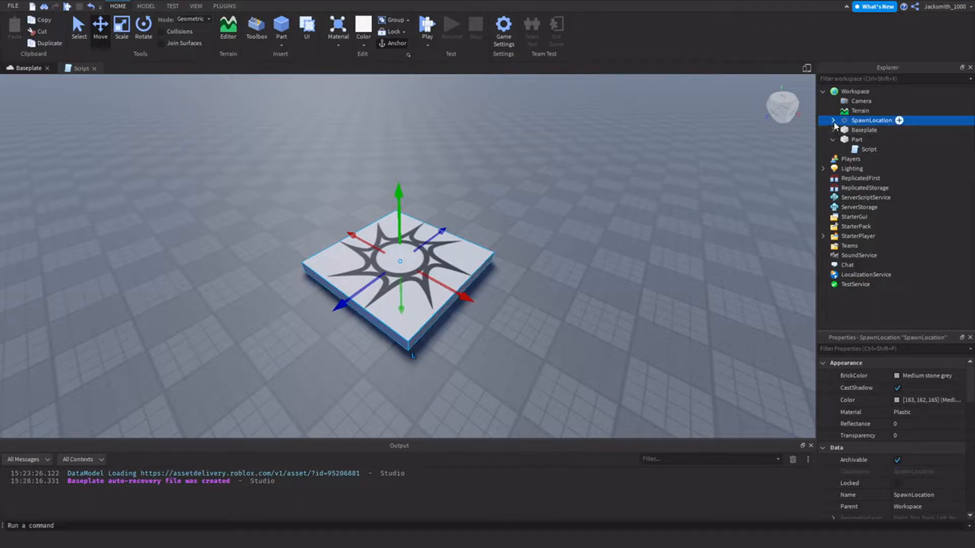
{"action": "left_click", "coordinate": [832, 120]}
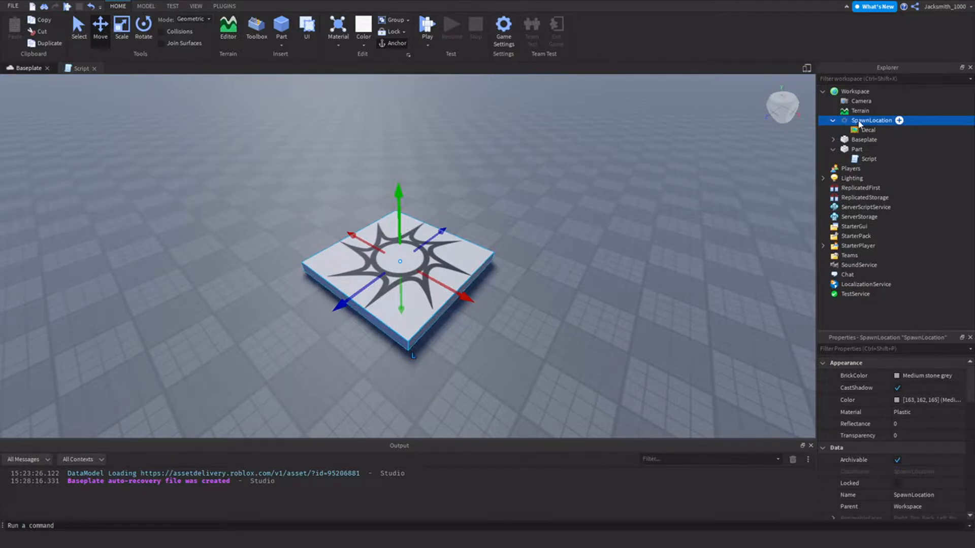
{"action": "double_click", "coordinate": [872, 120]}
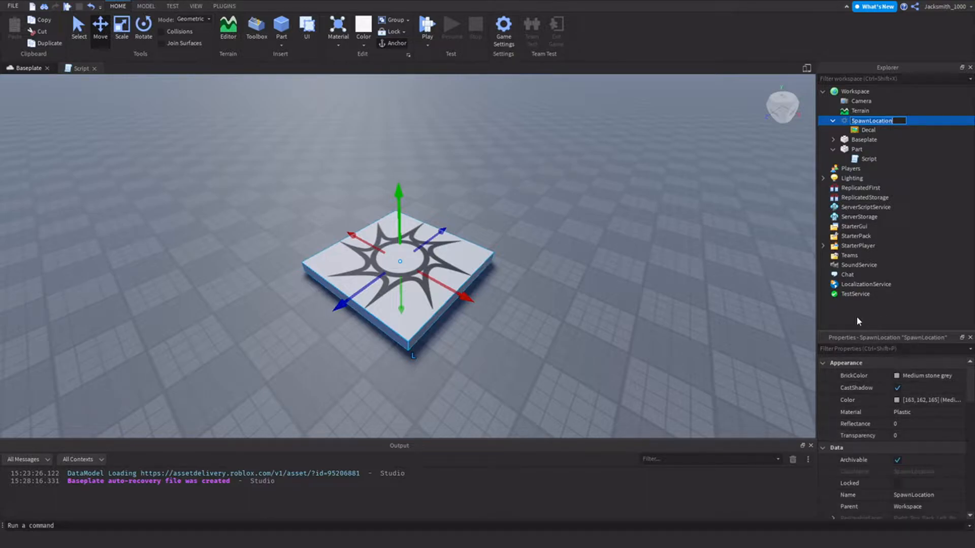
{"action": "left_click", "coordinate": [196, 6]}
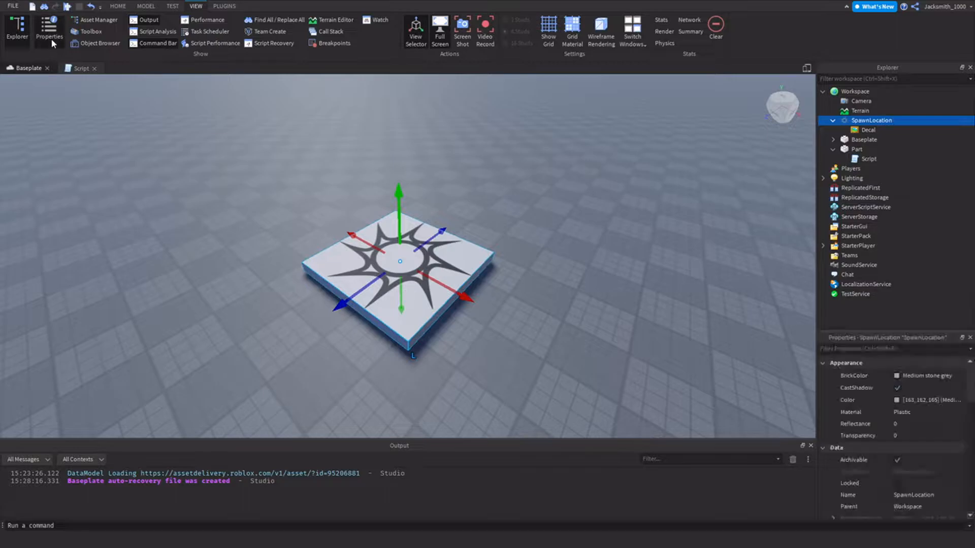
{"action": "mouse_move", "coordinate": [67, 51]}
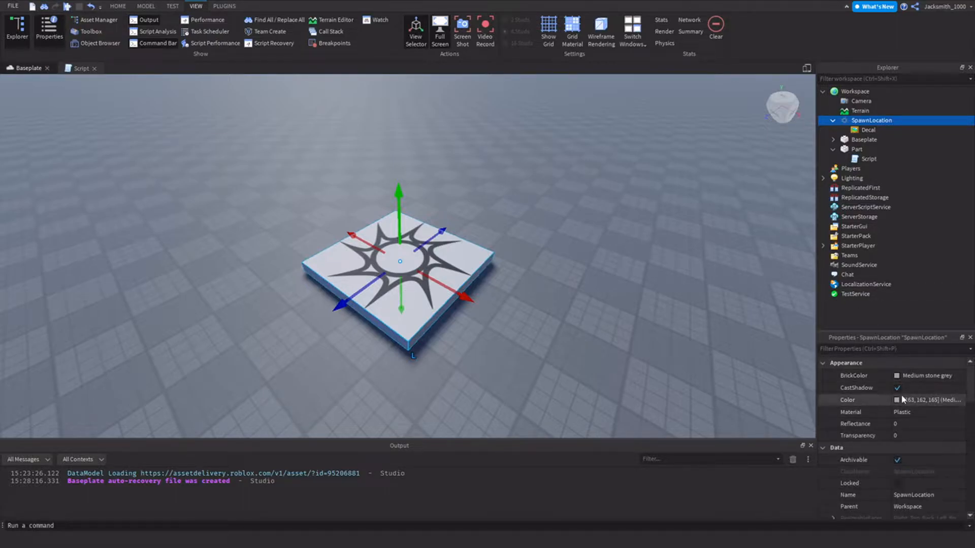
Scroll through SpawnLocation's properties to review Anchored and collision settings
{"action": "scroll", "scroll_direction": "down", "scroll_amount": 3}
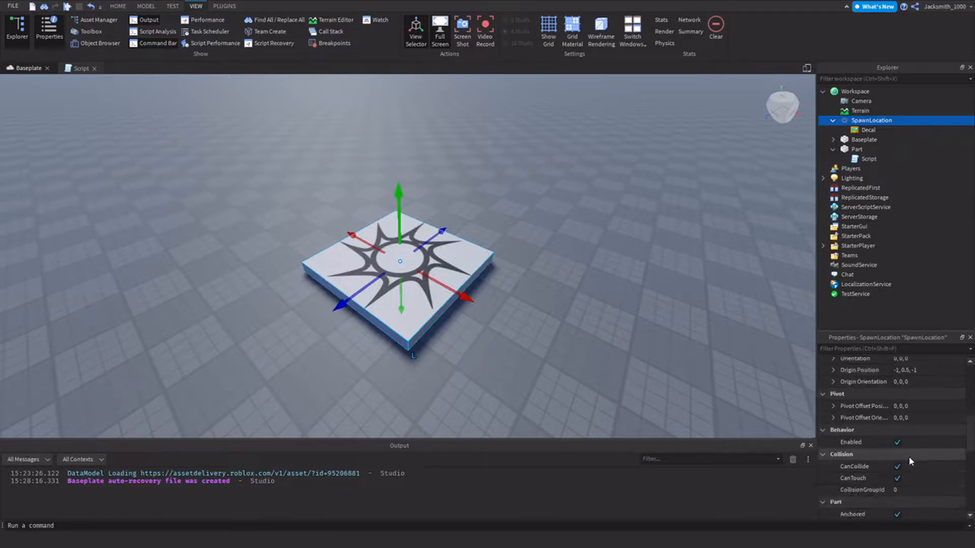
{"action": "scroll", "scroll_direction": "down", "scroll_amount": 3}
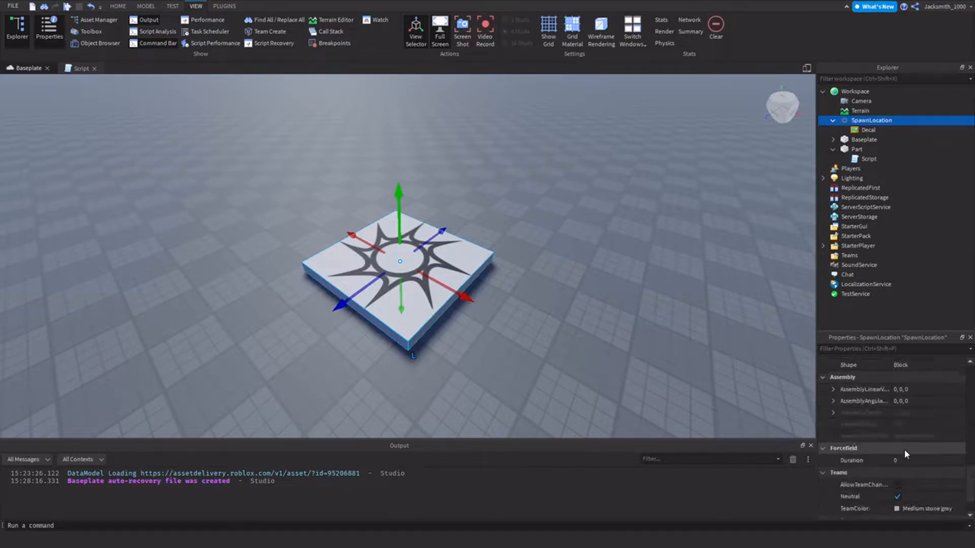
{"action": "scroll", "scroll_direction": "down", "scroll_amount": 3}
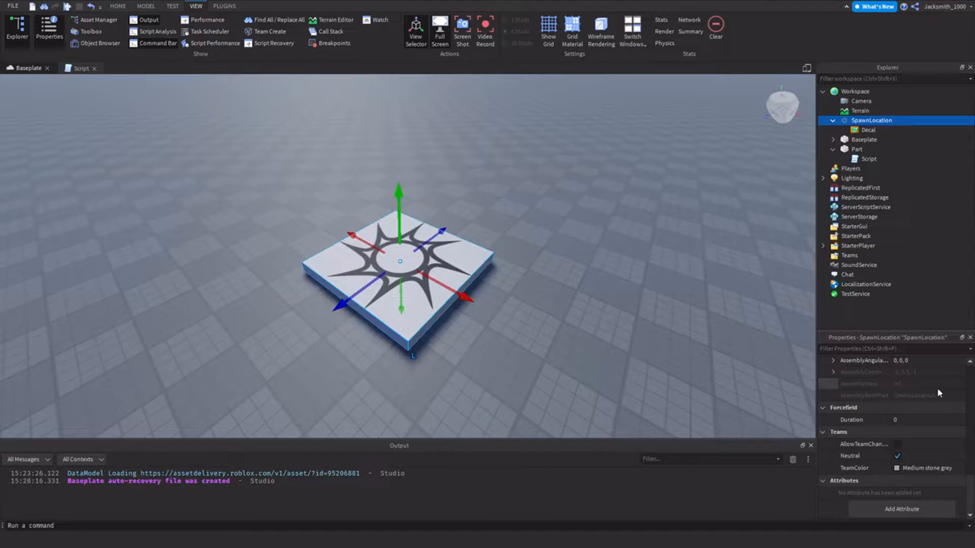
{"action": "scroll", "scroll_direction": "down", "scroll_amount": 3}
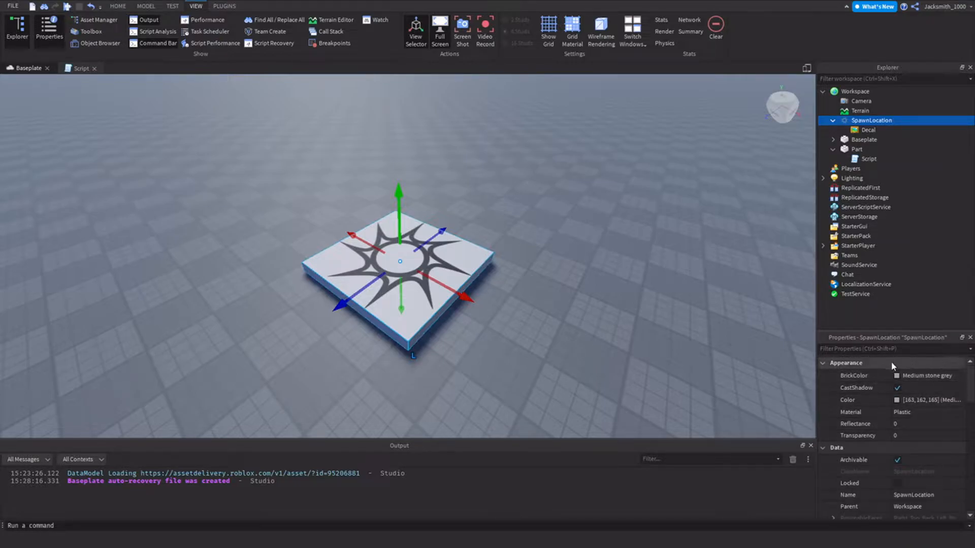
Set the spawn pad's Transparency to 1, then restore it to 0
{"action": "left_click", "coordinate": [905, 423]}
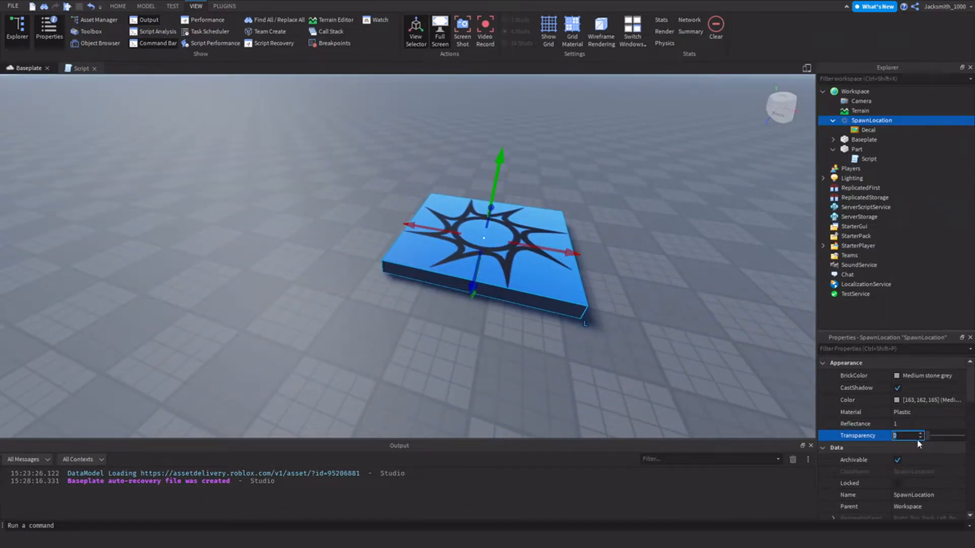
{"action": "type", "text": "1"}
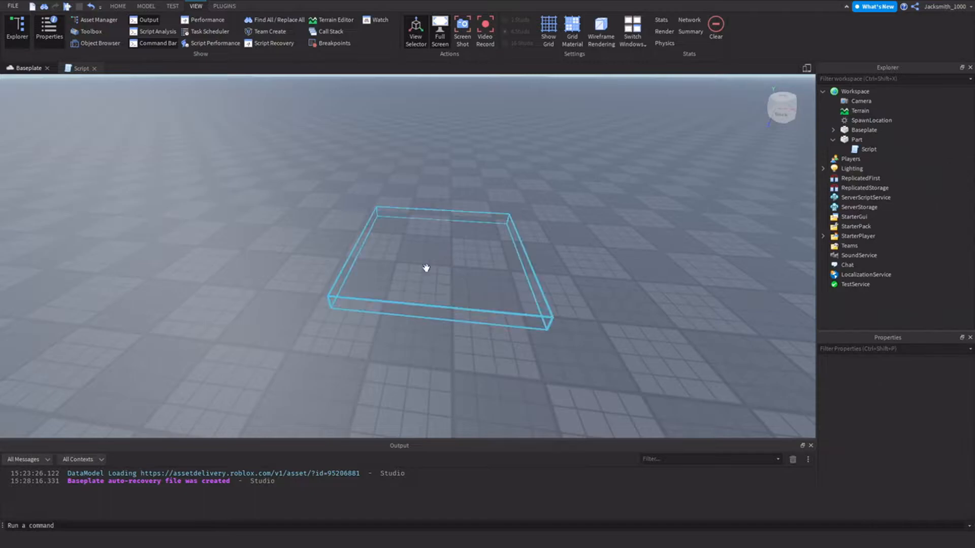
{"action": "left_click", "coordinate": [870, 120]}
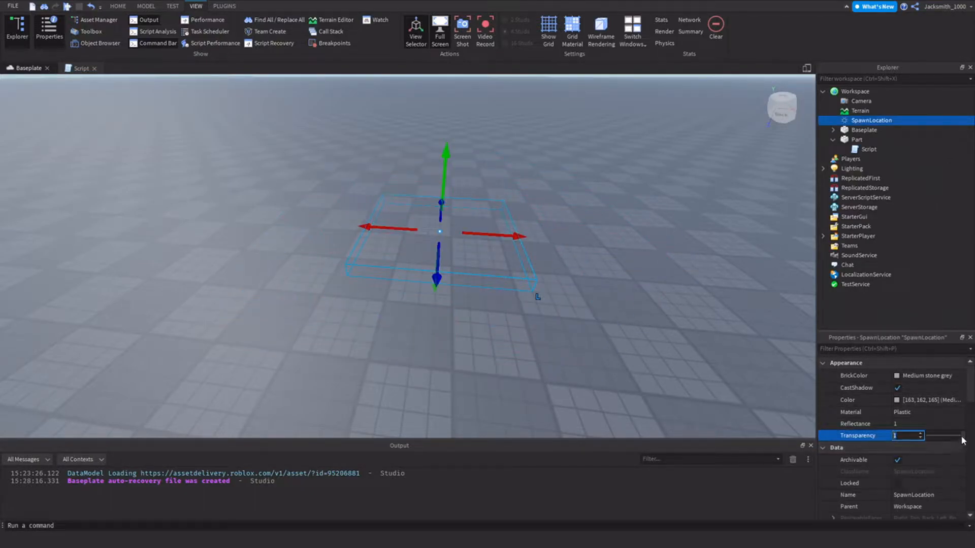
{"action": "type", "text": "0"}
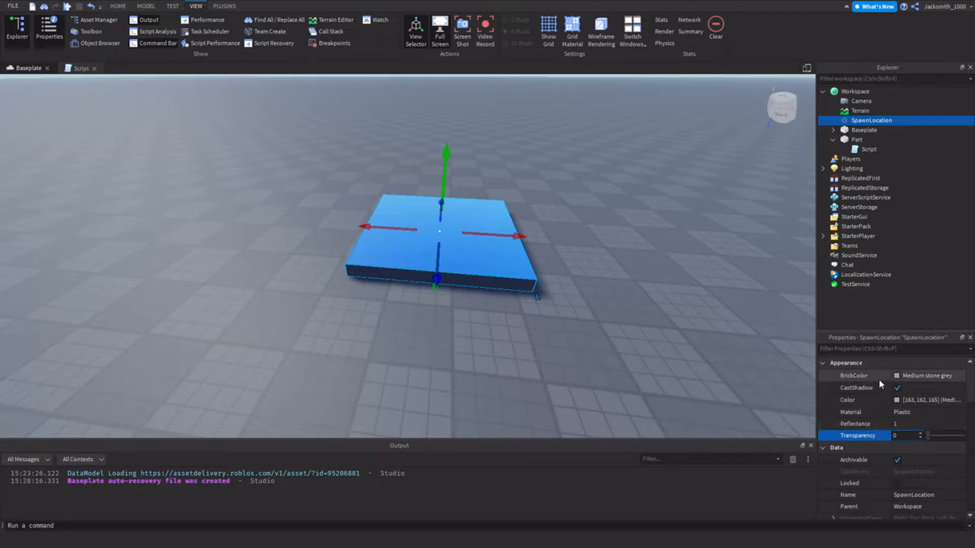
{"action": "left_click", "coordinate": [855, 387]}
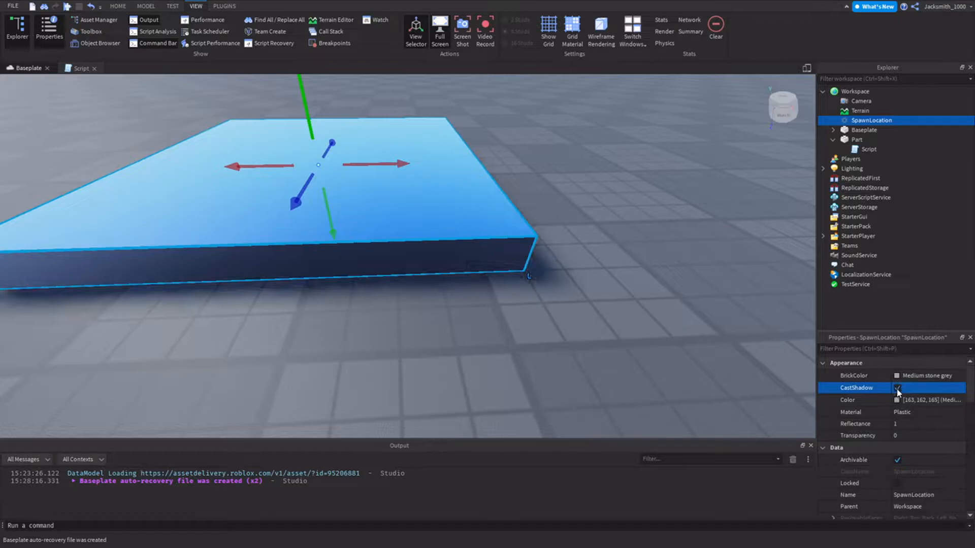
Toggle the spawn pad's CastShadow and Lighting's GlobalShadows, then select the Part's Script
{"action": "left_click", "coordinate": [898, 388]}
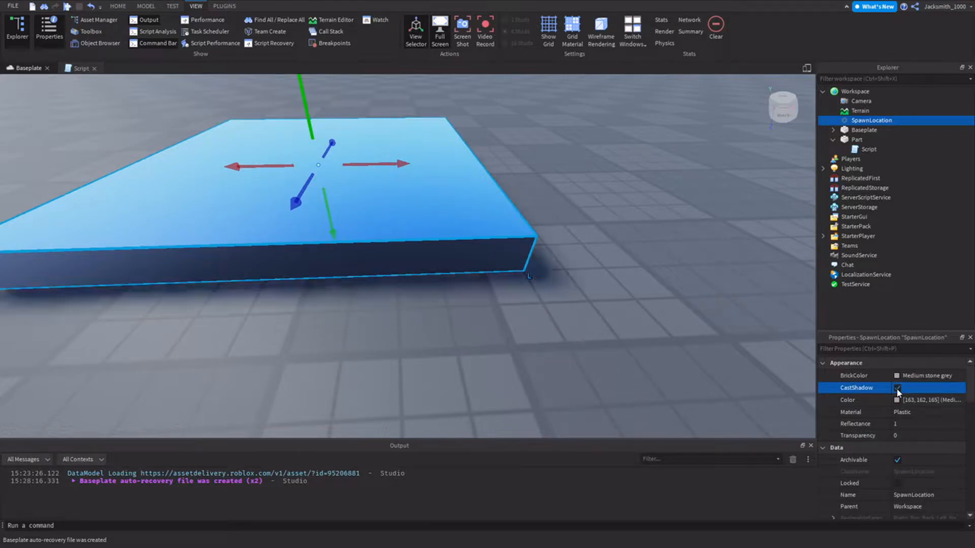
{"action": "left_click", "coordinate": [852, 169]}
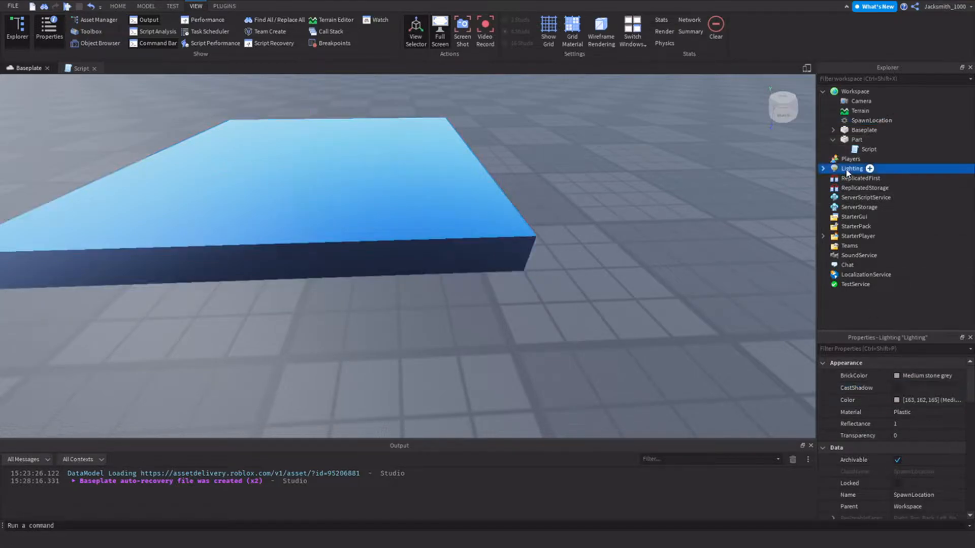
{"action": "left_click", "coordinate": [852, 168]}
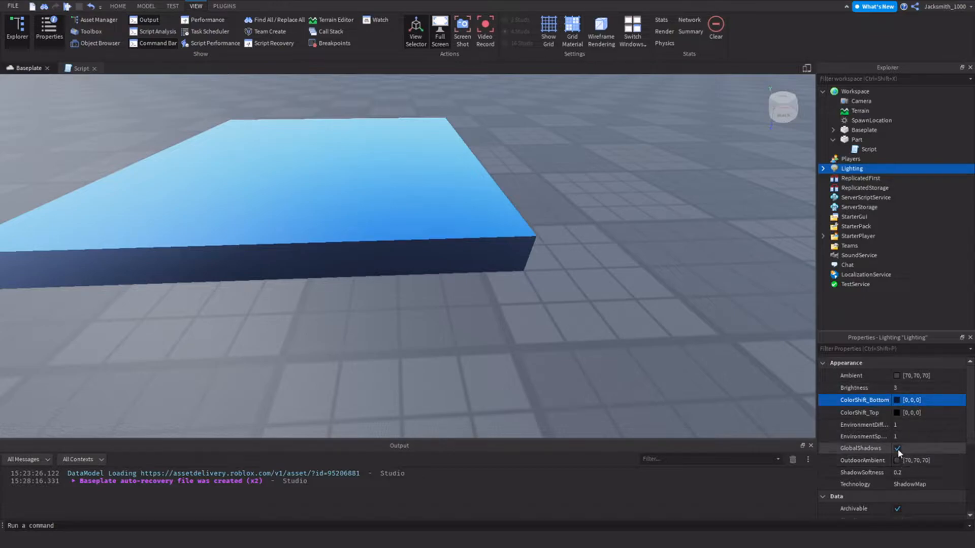
{"action": "left_click", "coordinate": [860, 448]}
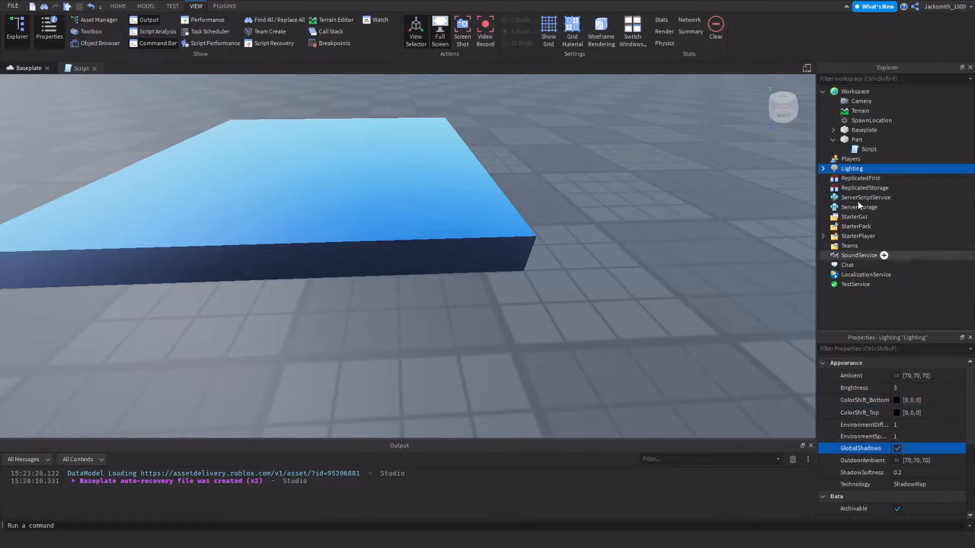
{"action": "left_click", "coordinate": [869, 150]}
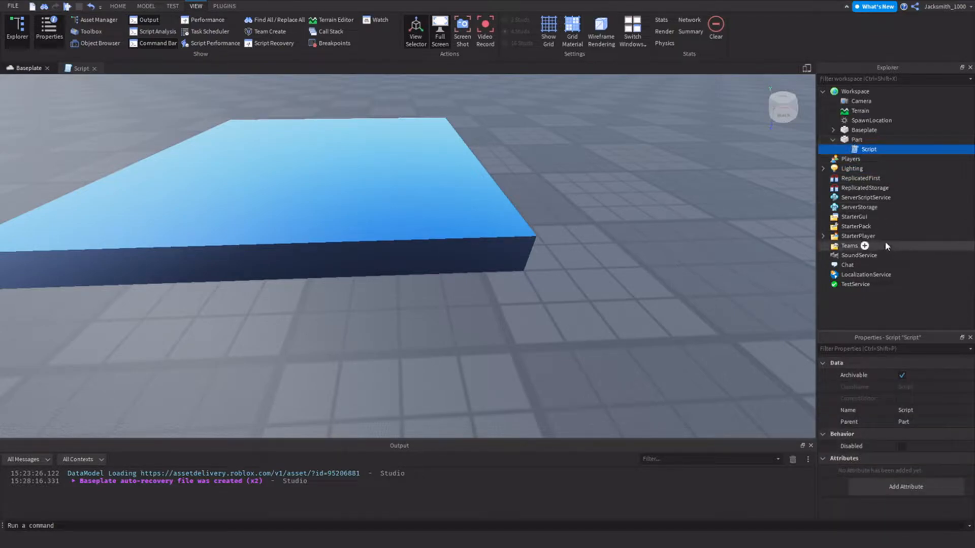
{"action": "left_click", "coordinate": [857, 139]}
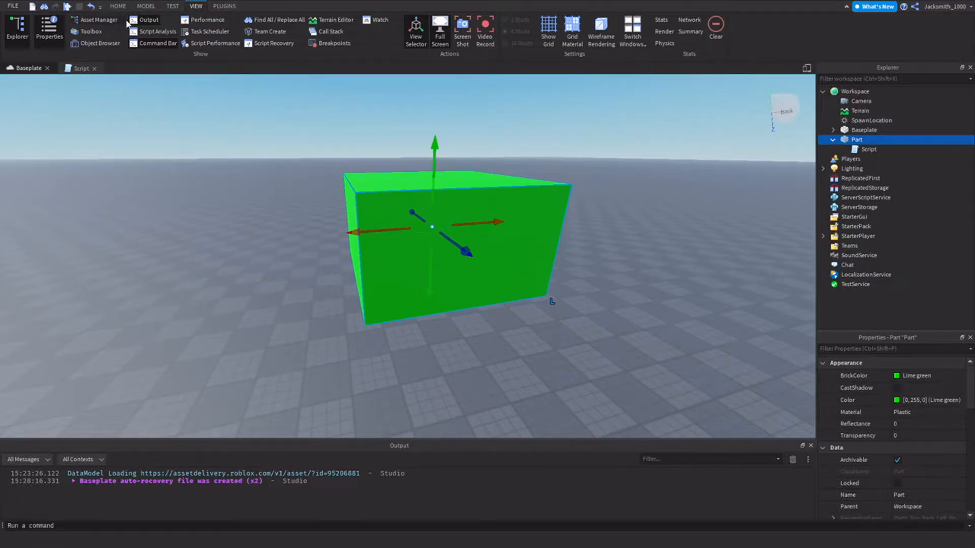
Run a play test from the Home tab to watch the Part's script, then stop it
{"action": "left_click", "coordinate": [118, 6]}
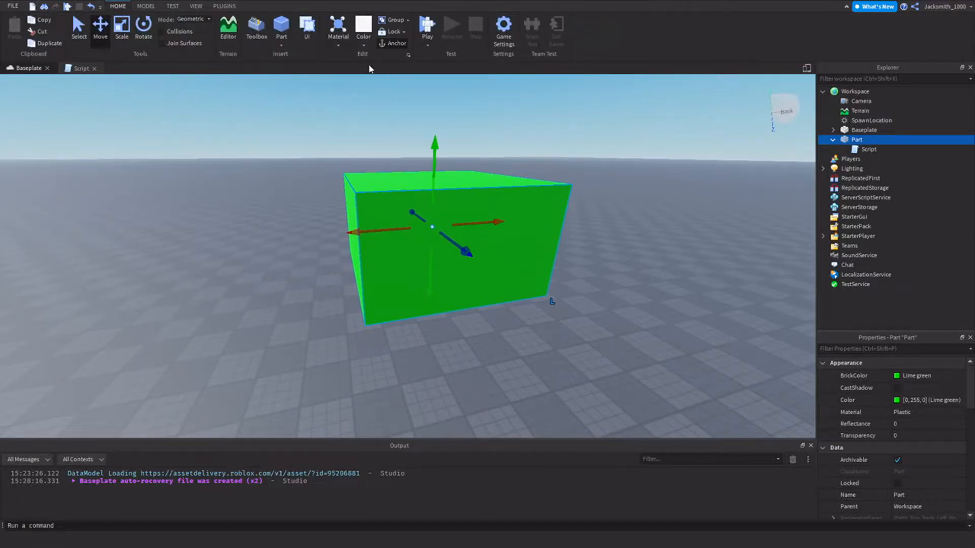
{"action": "left_click", "coordinate": [428, 30]}
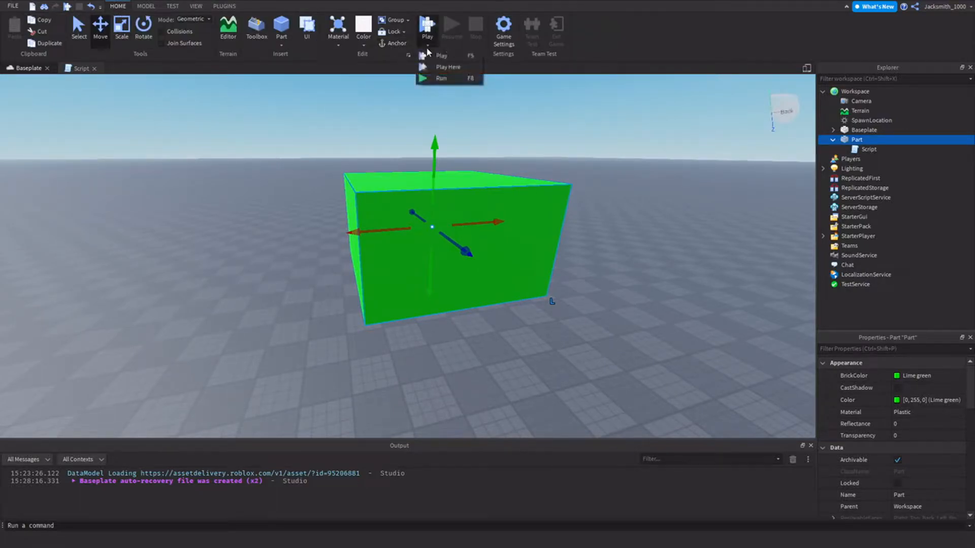
{"action": "left_click", "coordinate": [440, 54]}
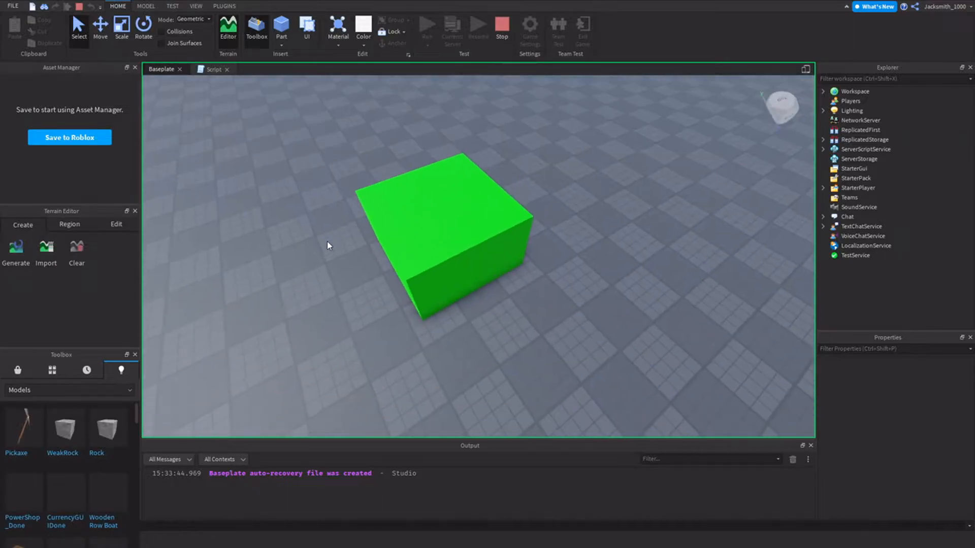
{"action": "left_click", "coordinate": [444, 230]}
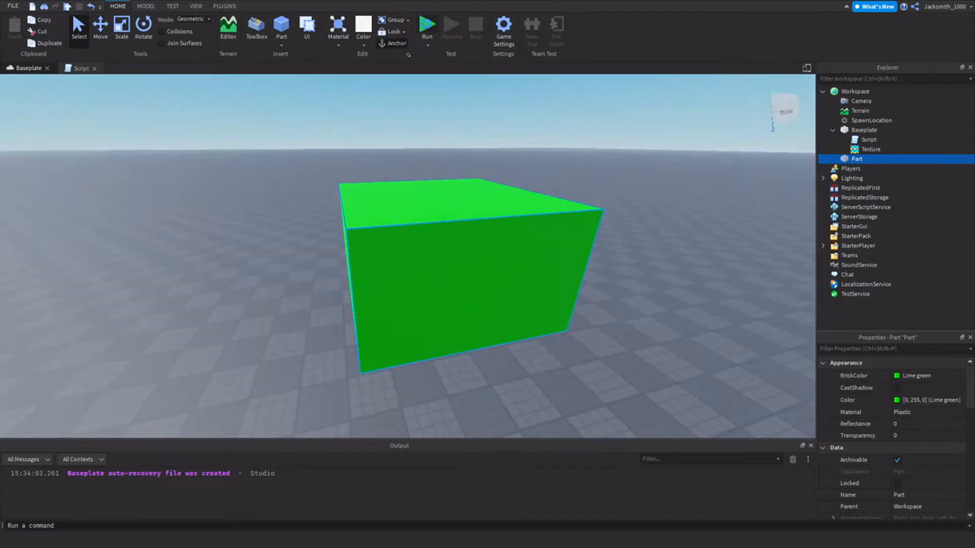
Run a second play test and stop it
{"action": "left_click", "coordinate": [427, 26]}
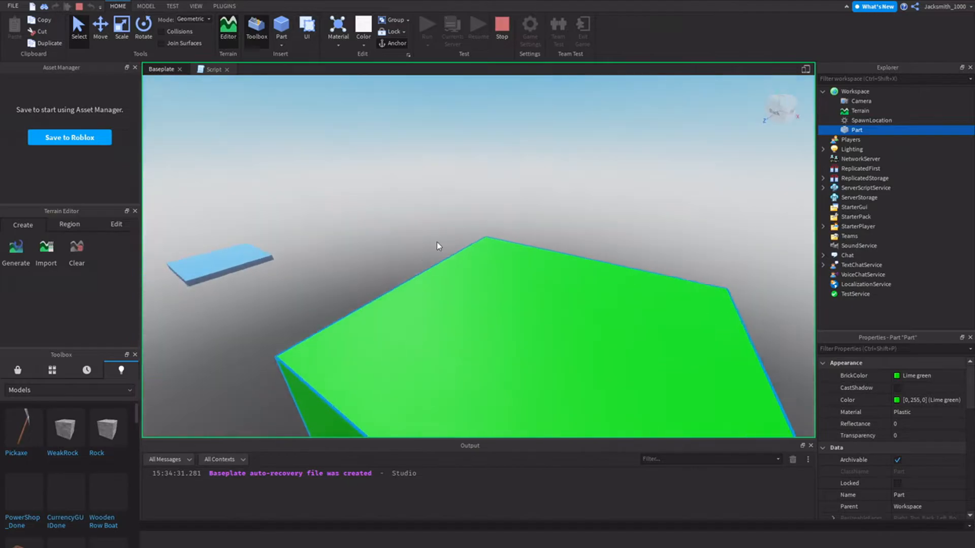
{"action": "left_click", "coordinate": [501, 29]}
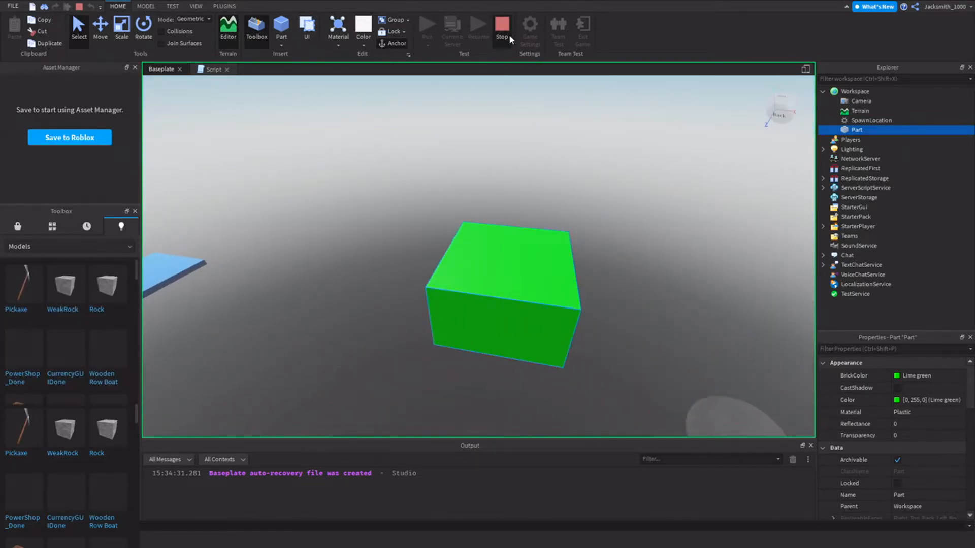
{"action": "left_click", "coordinate": [502, 29]}
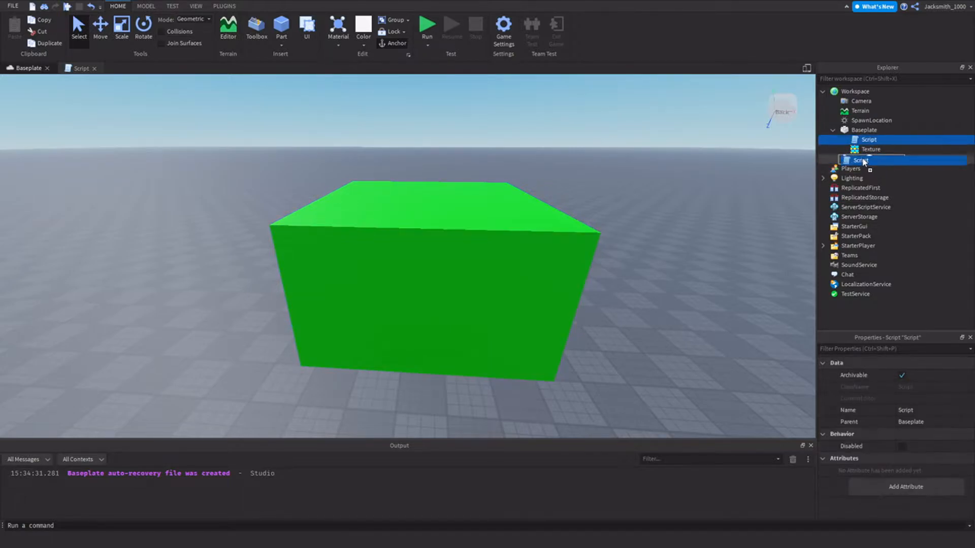
Retype 'Anc' on the script's first-line property to try autocomplete, then undo the edit
{"action": "double_click", "coordinate": [868, 159]}
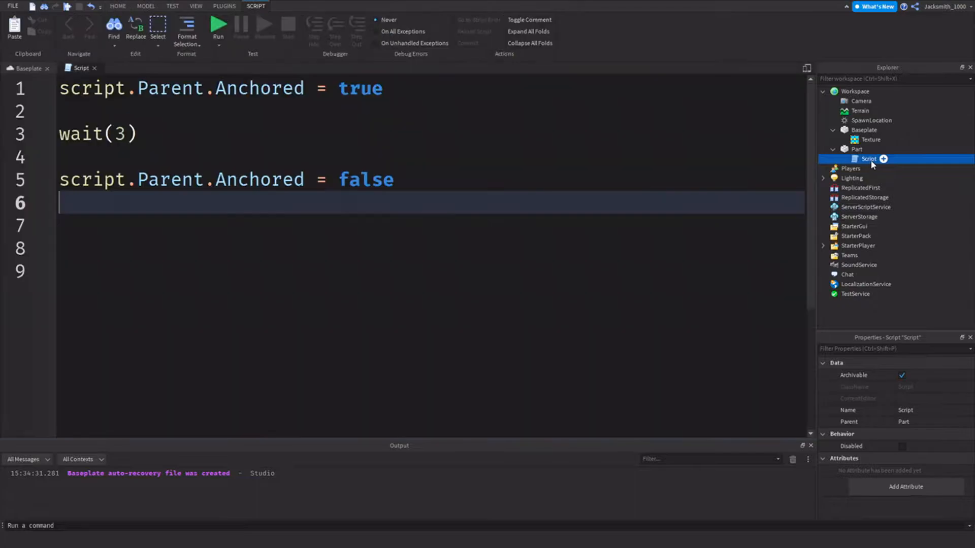
{"action": "left_click", "coordinate": [230, 225]}
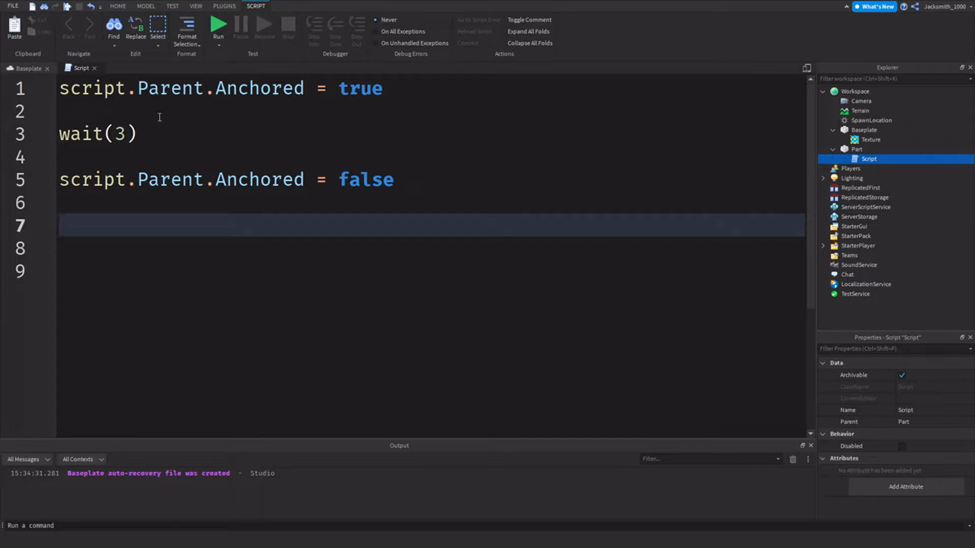
{"action": "left_click", "coordinate": [99, 110]}
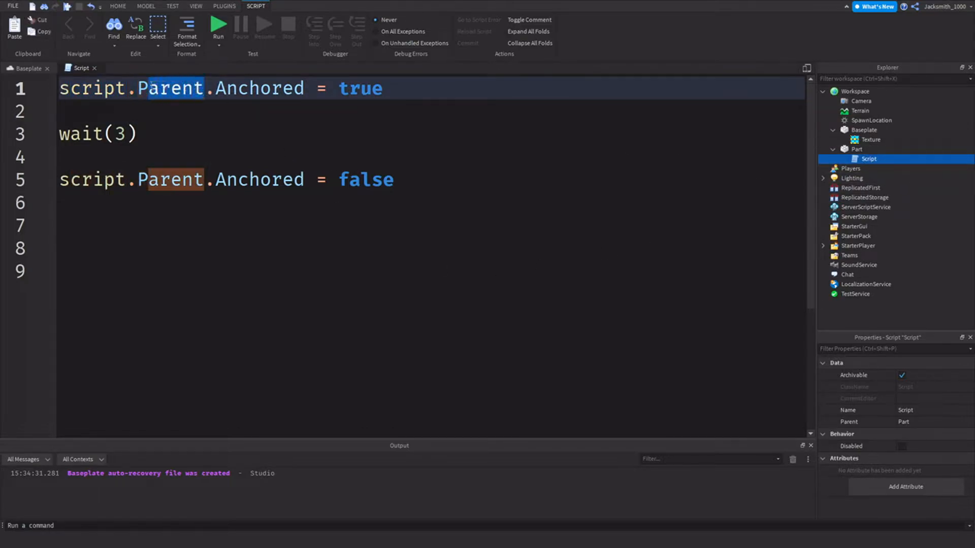
{"action": "left_click", "coordinate": [858, 149]}
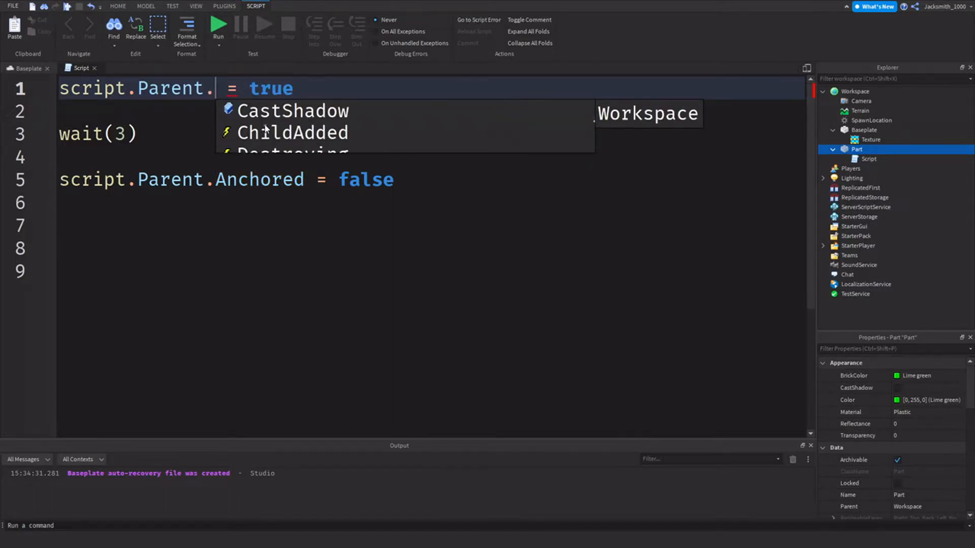
{"action": "scroll", "scroll_direction": "down", "scroll_amount": 3}
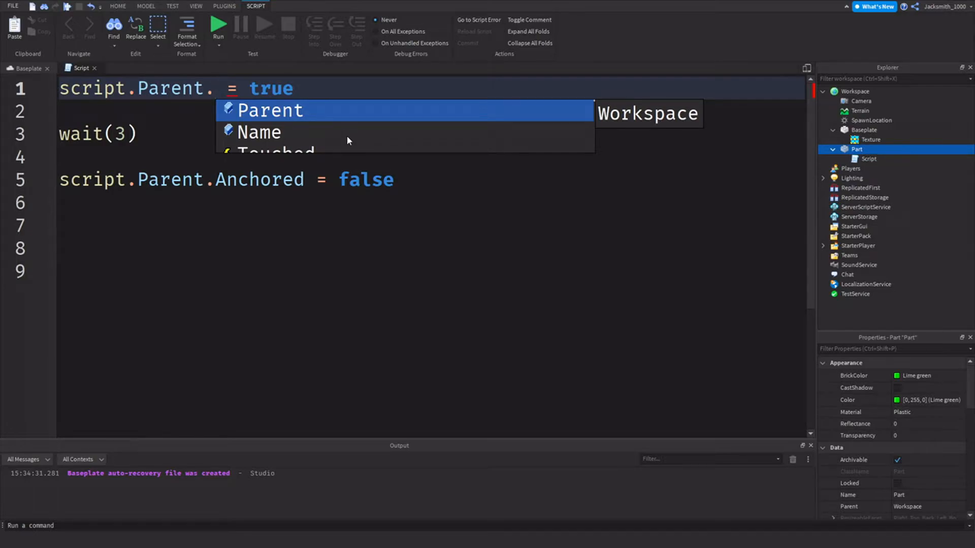
{"action": "mouse_move", "coordinate": [293, 129]}
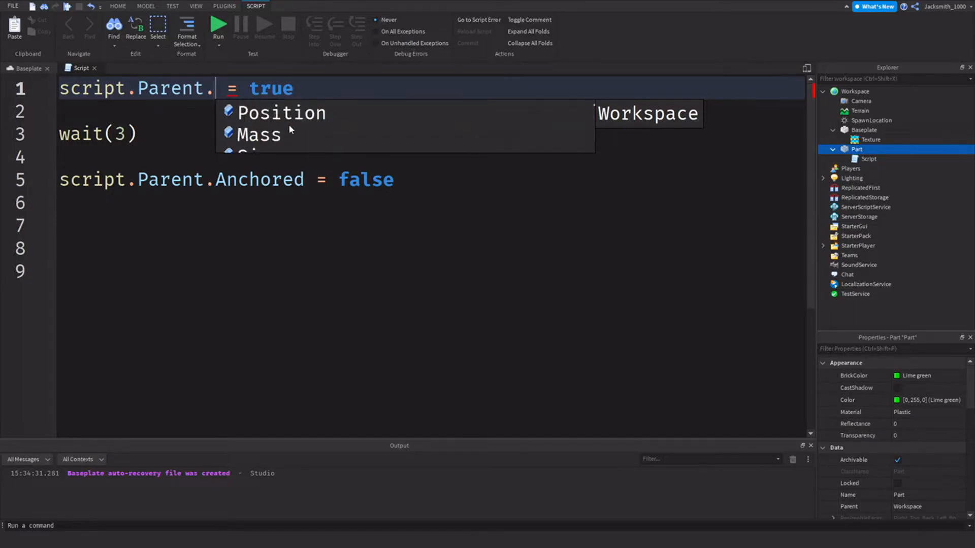
{"action": "type", "text": "Anc\\"}
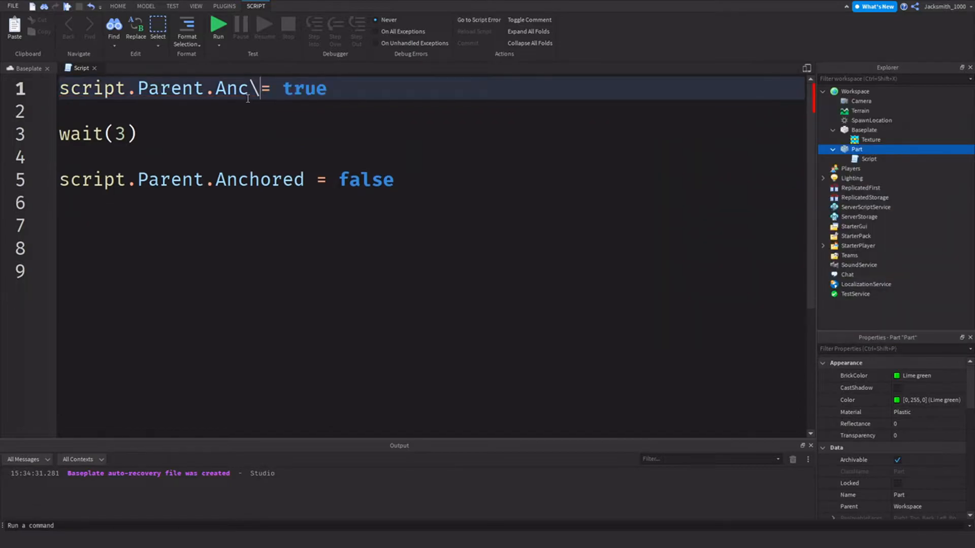
{"action": "key", "text": "Backspace"}
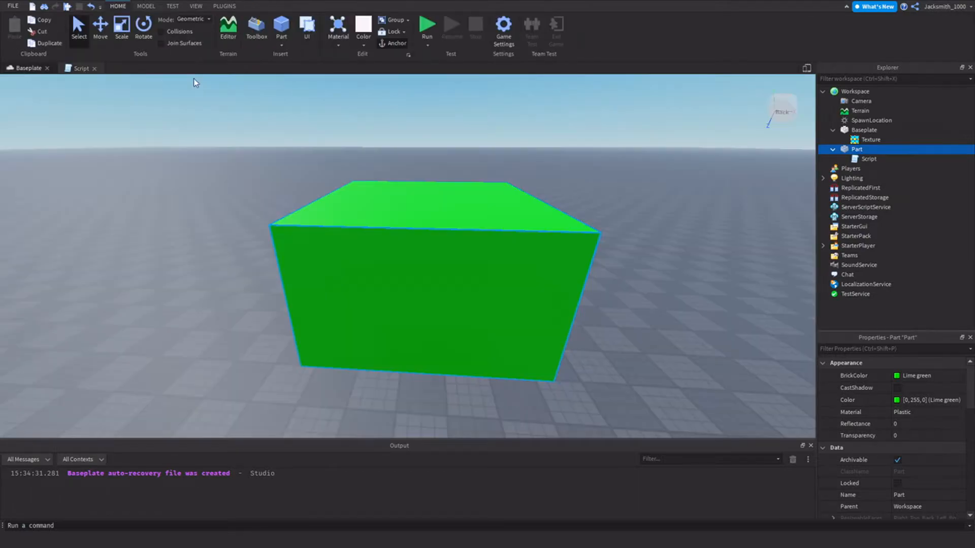
{"action": "mouse_move", "coordinate": [408, 150]}
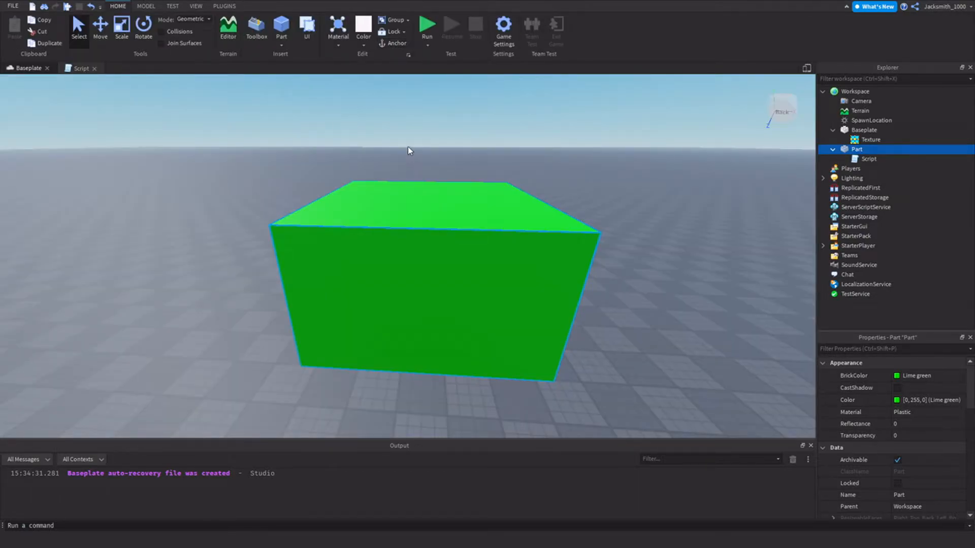
{"action": "mouse_move", "coordinate": [466, 200]}
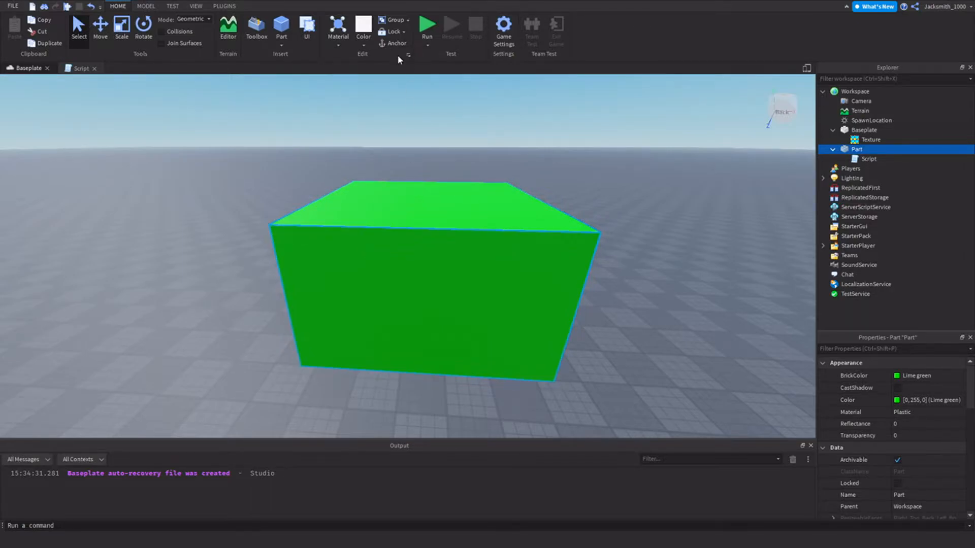
{"action": "mouse_move", "coordinate": [392, 145]}
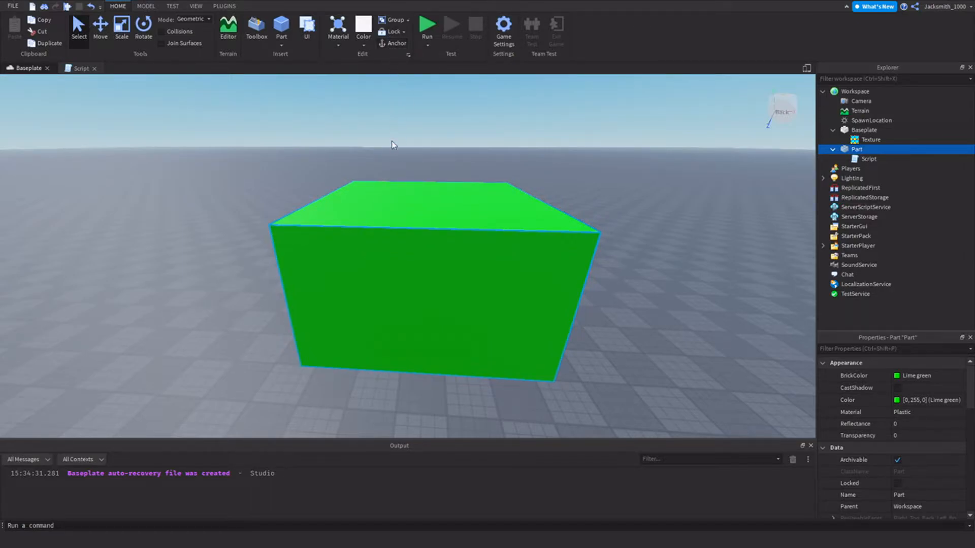
Toggle between the Baseplate scene and the Script editor, ending on the script
{"action": "left_click", "coordinate": [81, 68]}
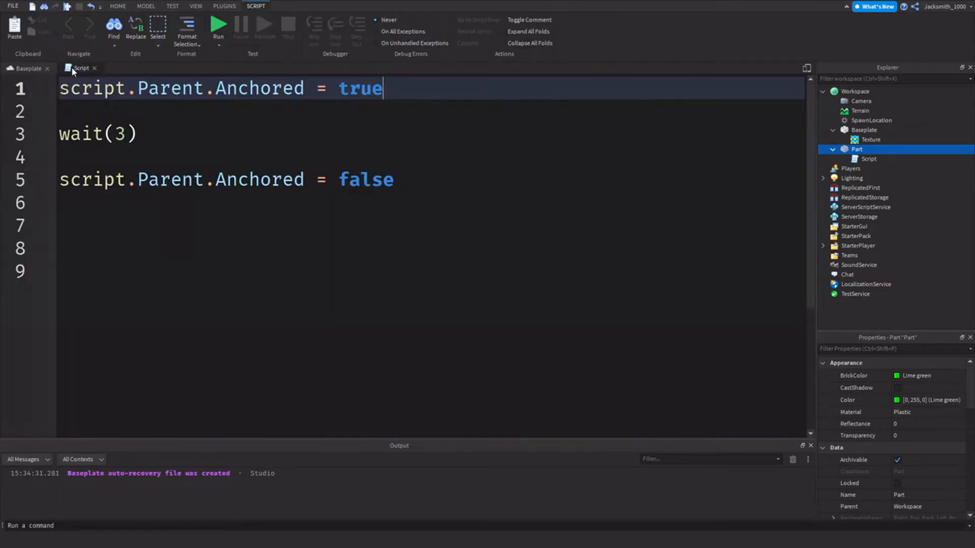
{"action": "left_click", "coordinate": [28, 68]}
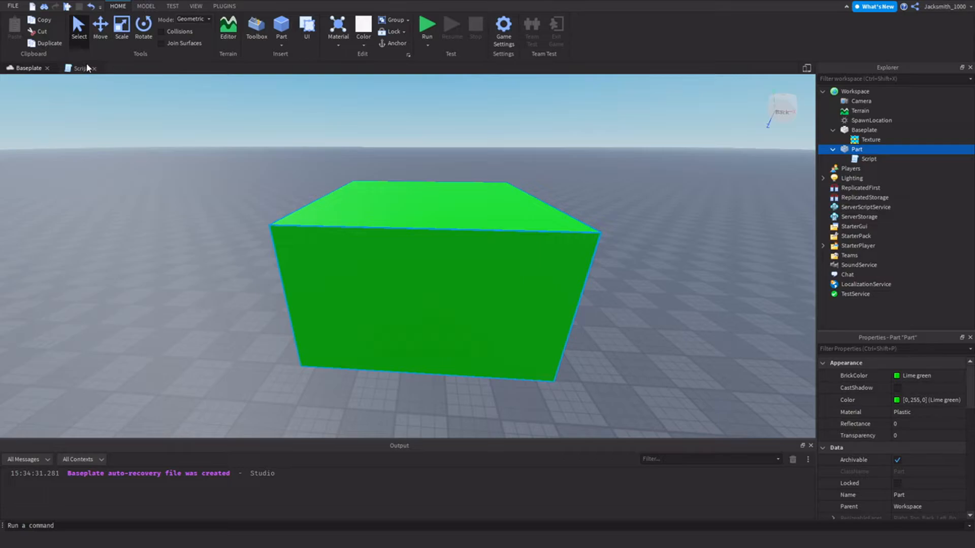
{"action": "left_click", "coordinate": [82, 68]}
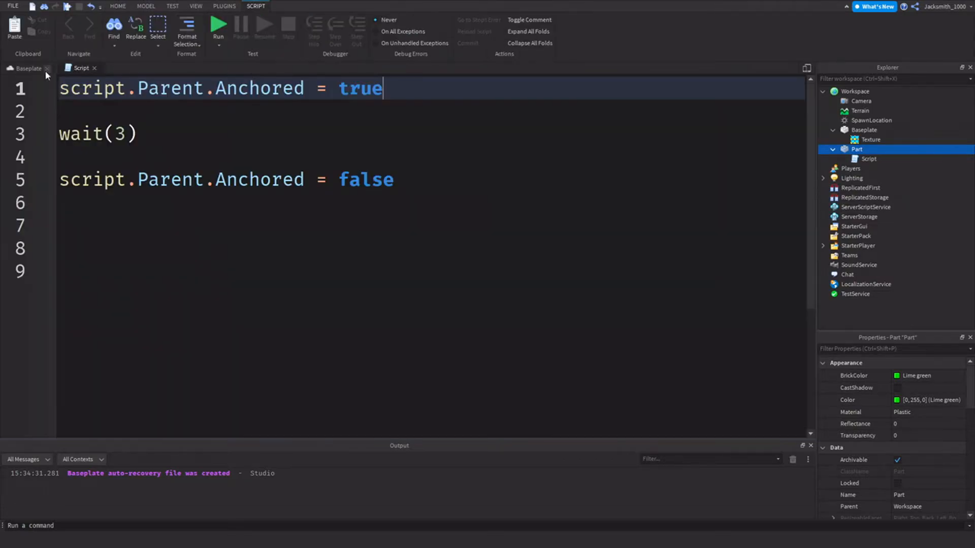
{"action": "left_click", "coordinate": [28, 68]}
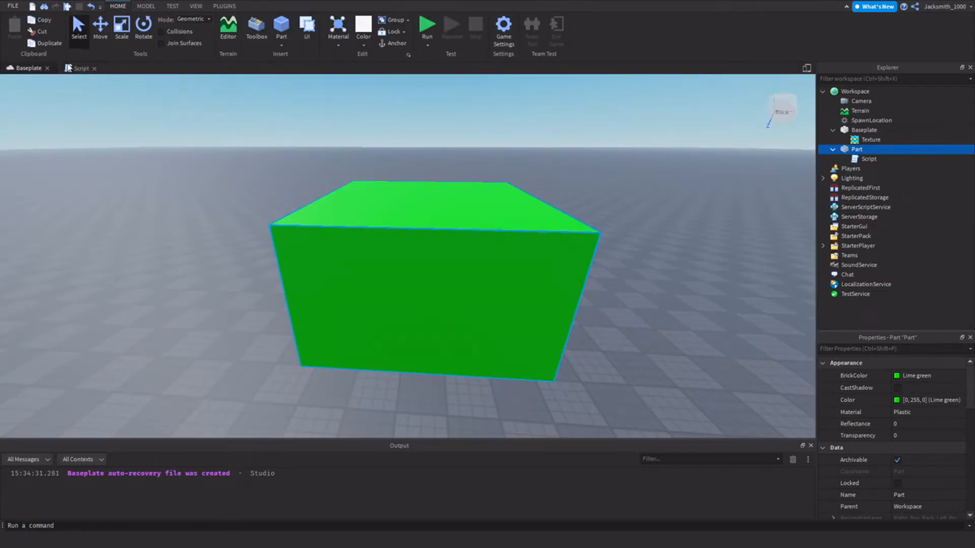
{"action": "mouse_move", "coordinate": [90, 95]}
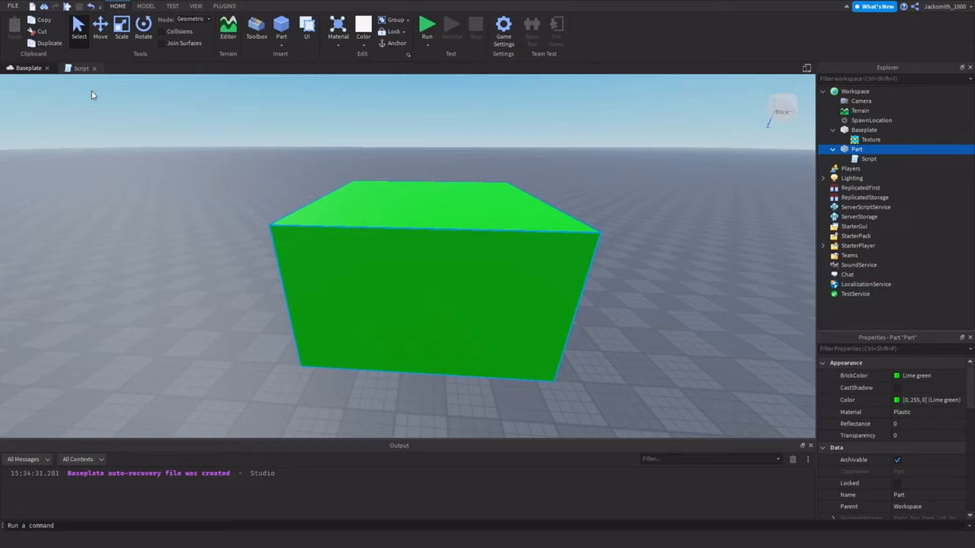
{"action": "mouse_move", "coordinate": [120, 92]}
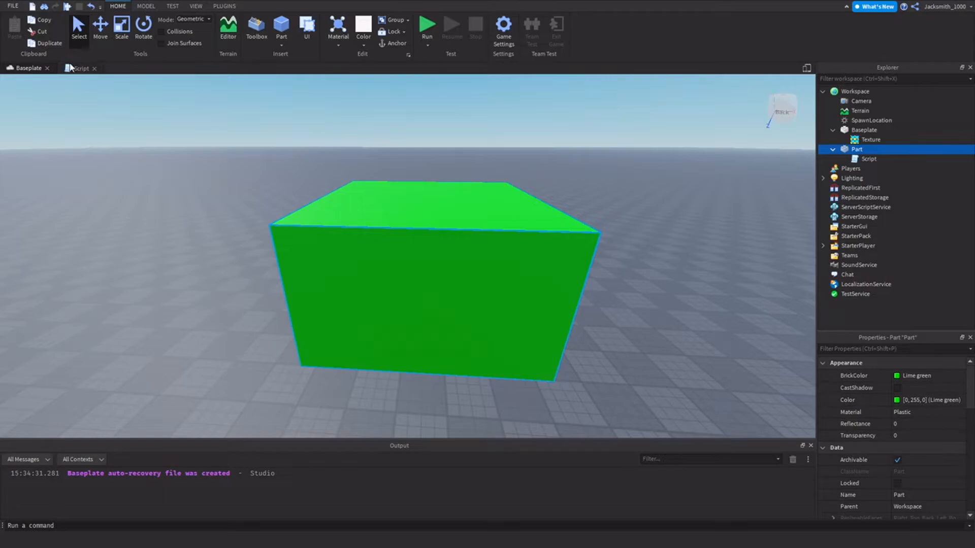
{"action": "left_click", "coordinate": [81, 68]}
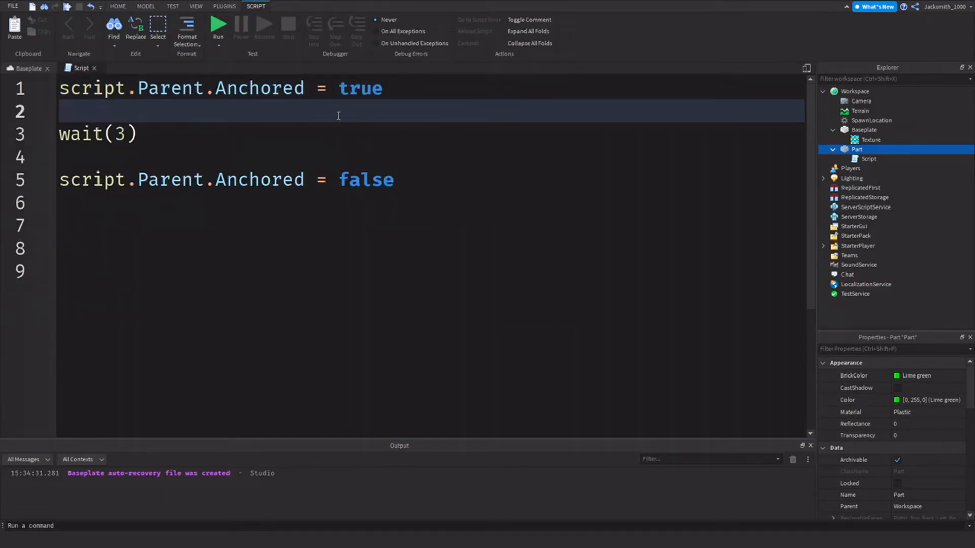
Select the word Anchored on the script's last line for editing
{"action": "double_click", "coordinate": [118, 134]}
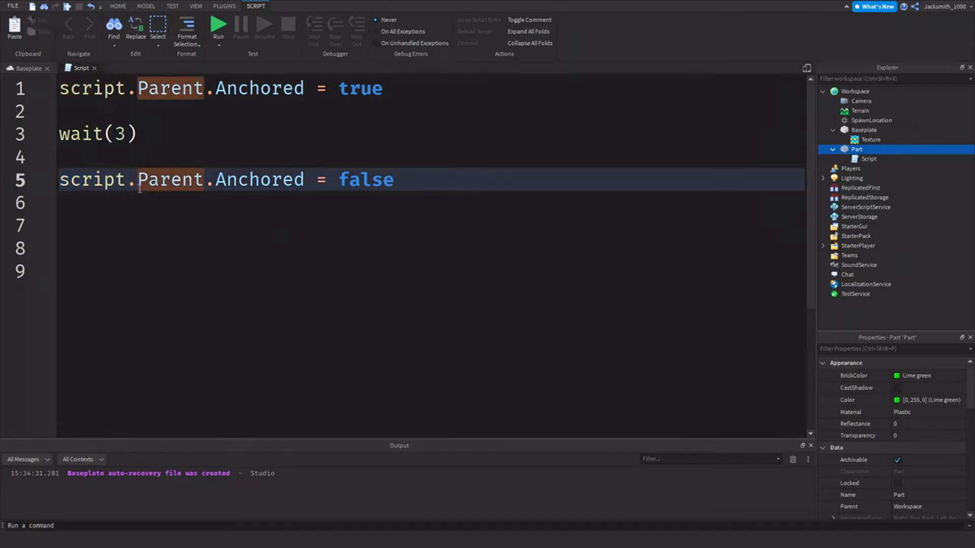
{"action": "double_click", "coordinate": [259, 180]}
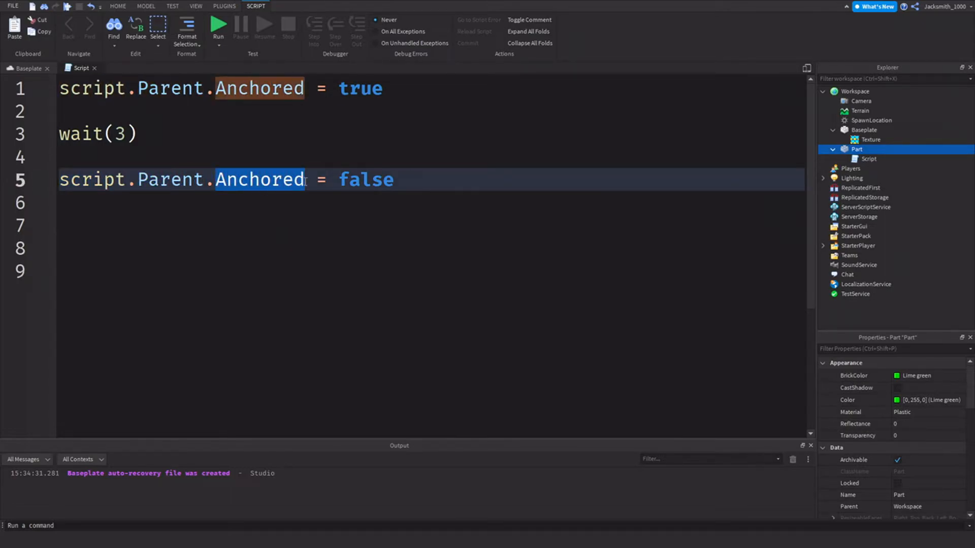
Untick the Part's Anchored property, then select the Script in the Explorer
{"action": "scroll", "scroll_direction": "down", "scroll_amount": 3}
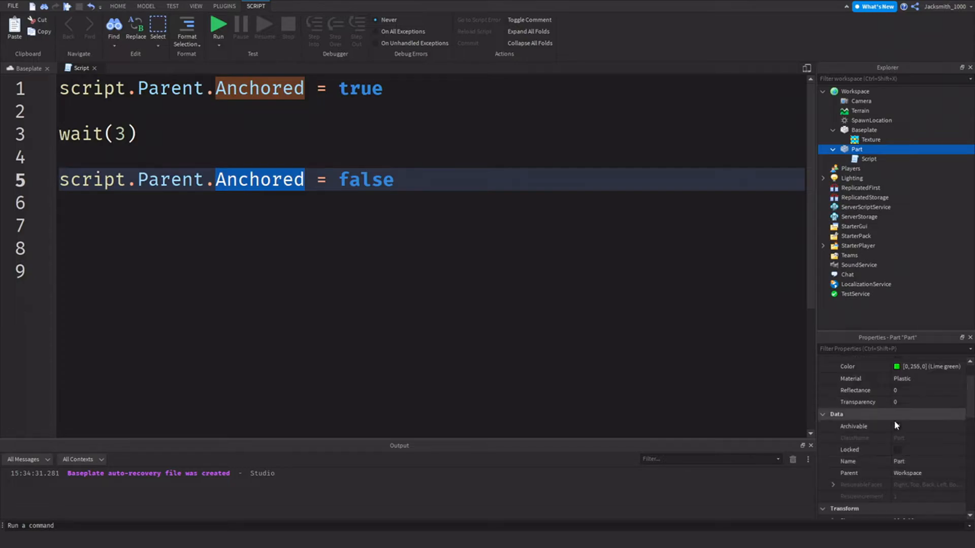
{"action": "scroll", "scroll_direction": "down", "scroll_amount": 3}
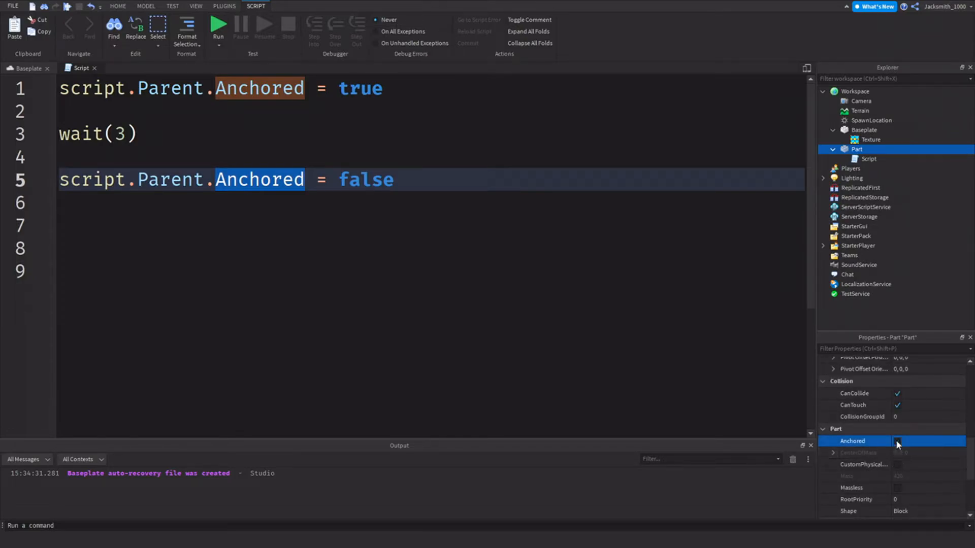
{"action": "left_click", "coordinate": [145, 6]}
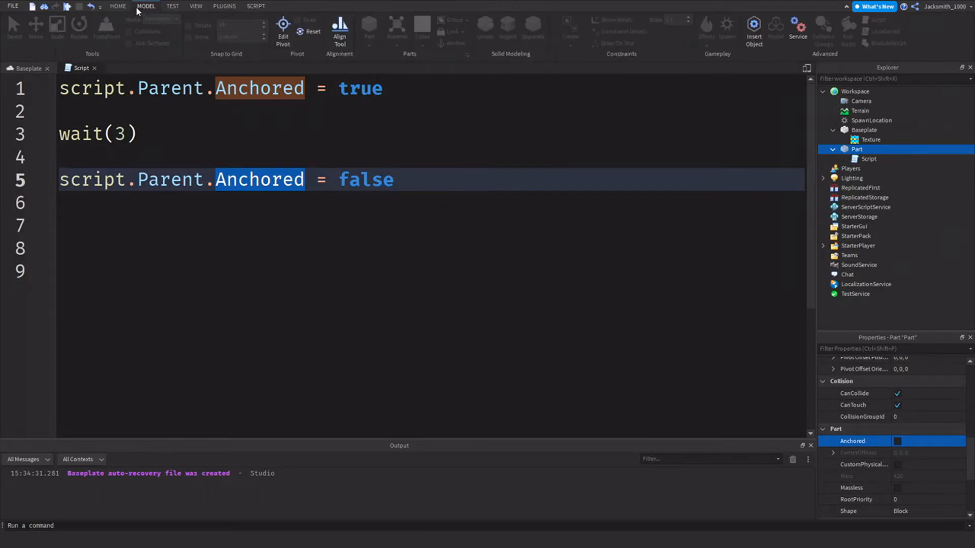
{"action": "left_click", "coordinate": [117, 6]}
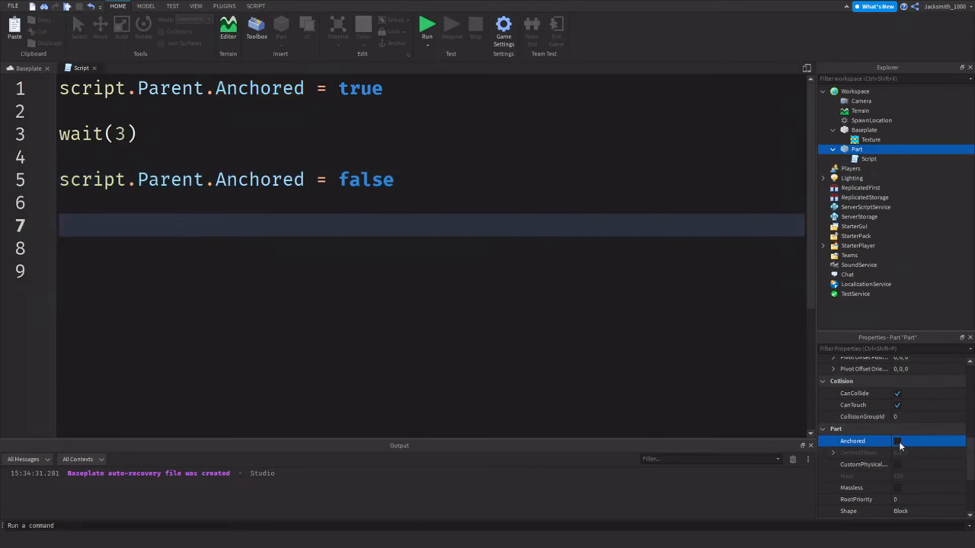
{"action": "left_click", "coordinate": [897, 441]}
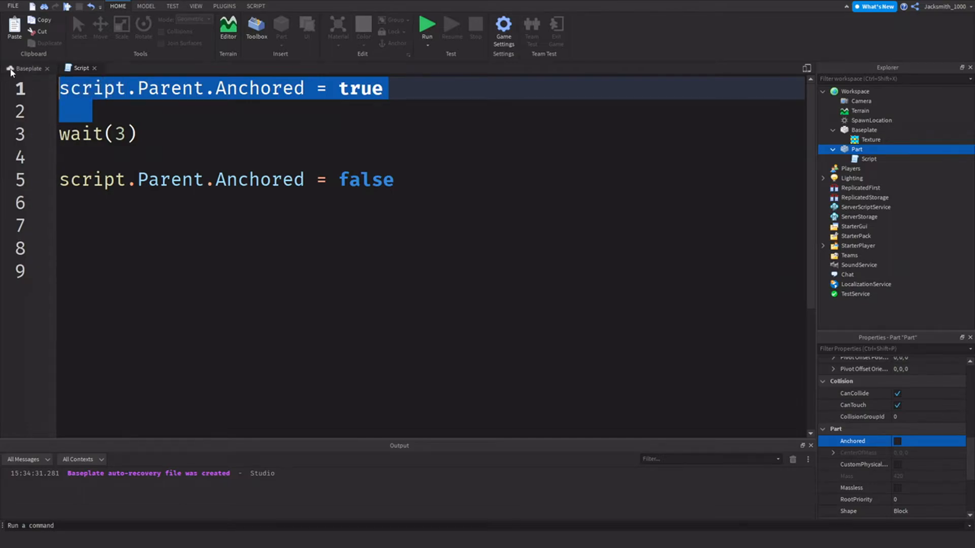
{"action": "left_click", "coordinate": [29, 68]}
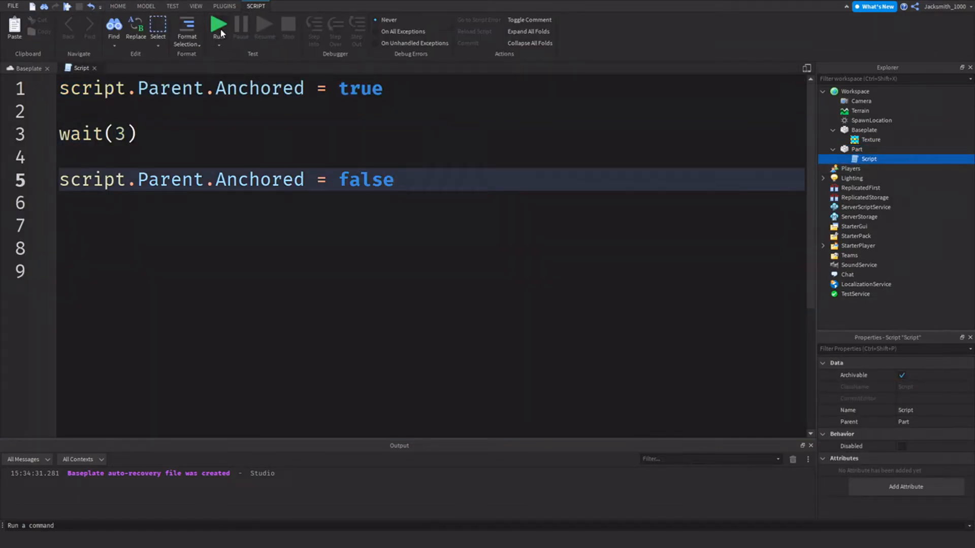
Run the game, select the dropped lime green Part and check its Anchored setting
{"action": "left_click", "coordinate": [219, 24]}
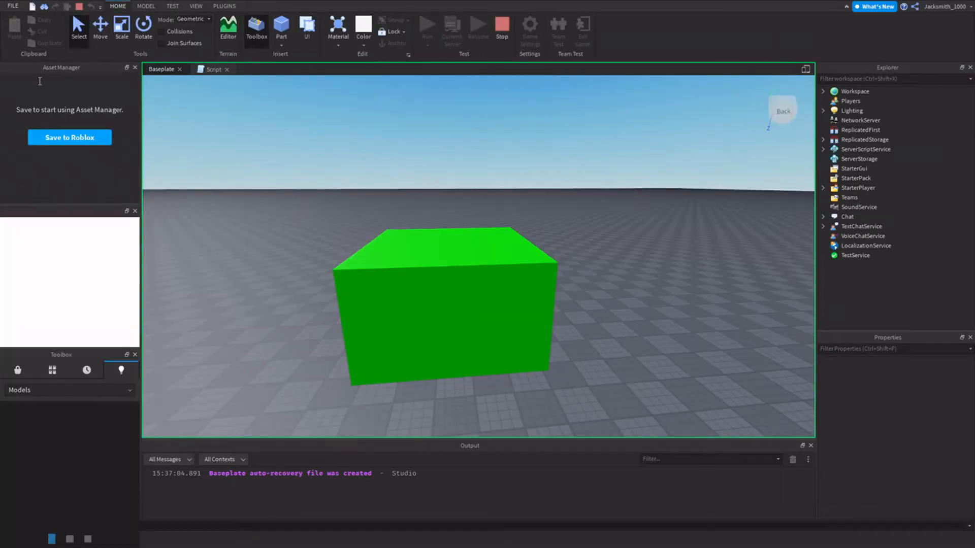
{"action": "left_click", "coordinate": [227, 29]}
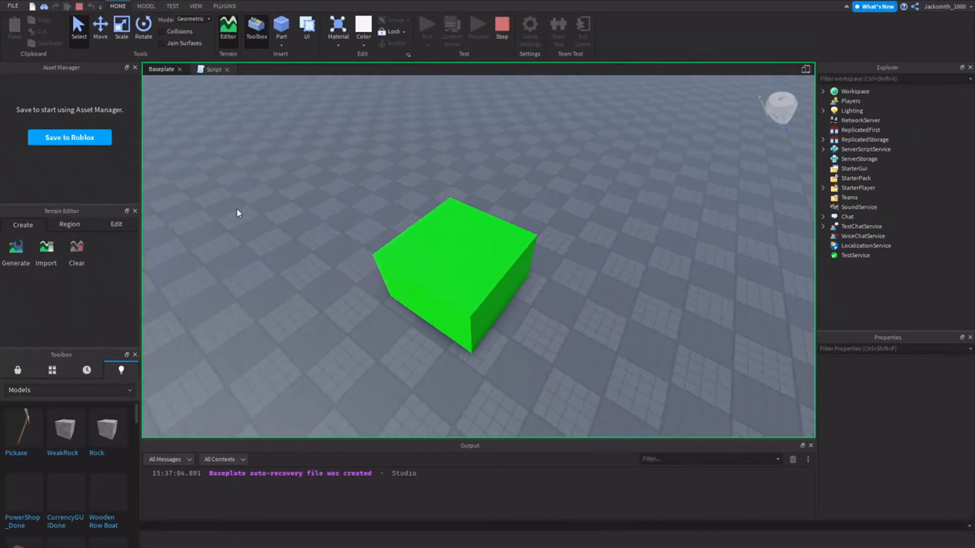
{"action": "left_click", "coordinate": [454, 273]}
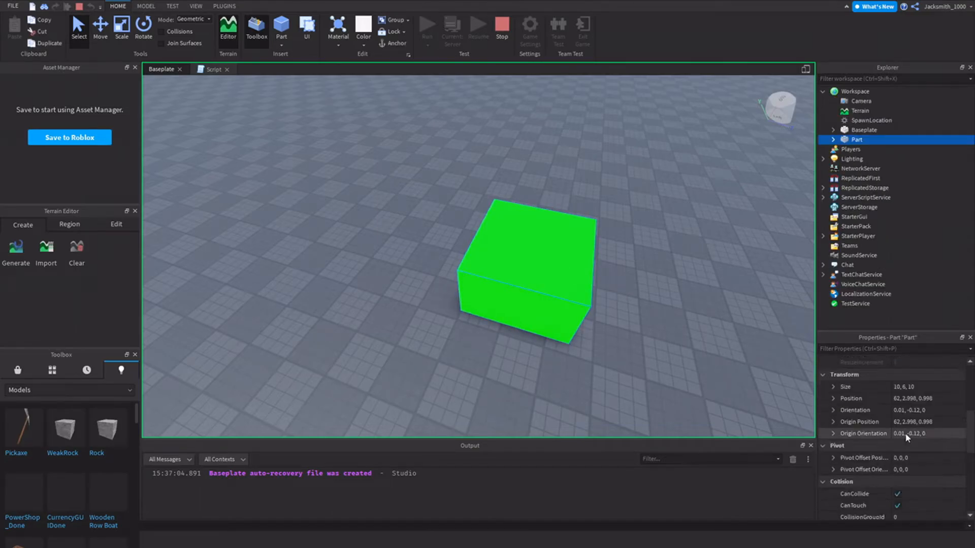
{"action": "scroll", "scroll_direction": "down", "scroll_amount": 3}
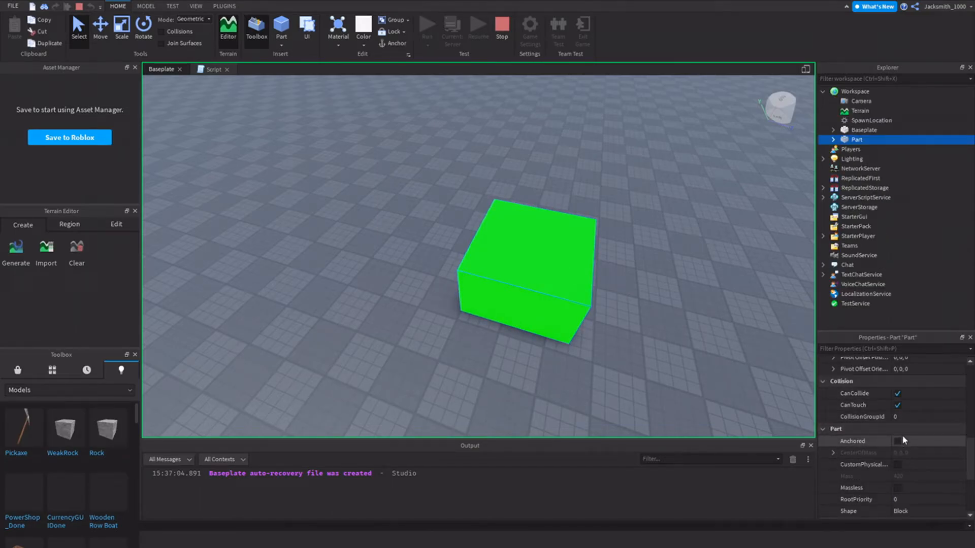
{"action": "left_click", "coordinate": [213, 69]}
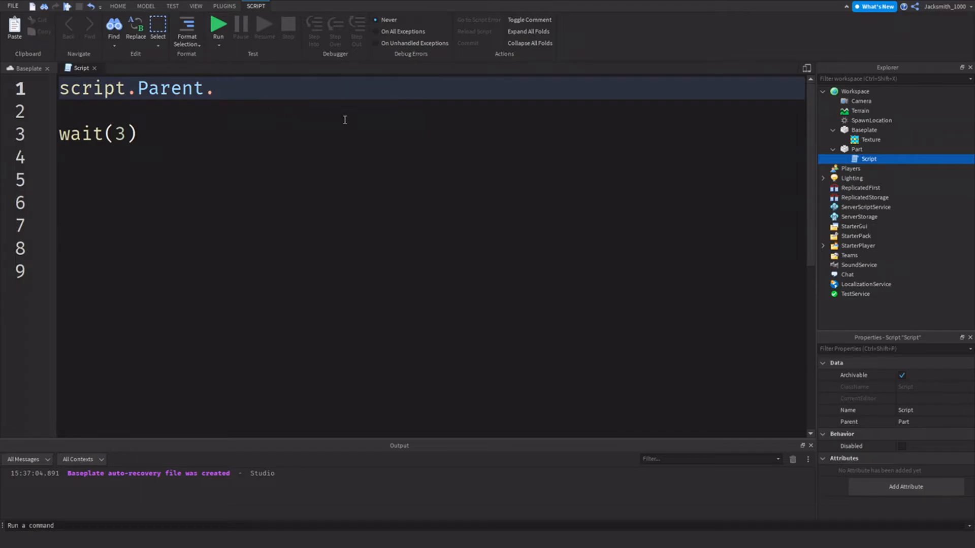
Write script.Parent.Transparency = 0.5 followed by wait(3)
{"action": "type", "text": "Transparency"}
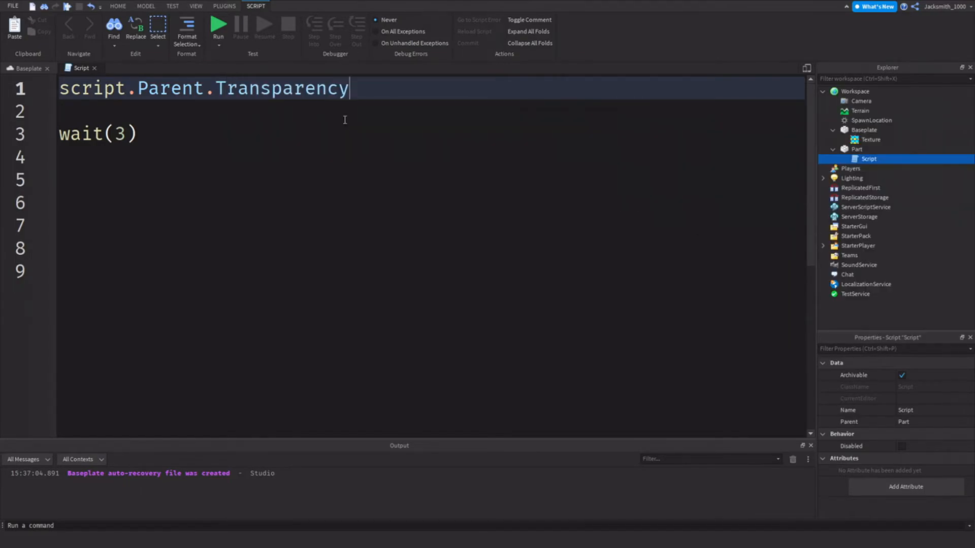
{"action": "type", "text": "= 0."}
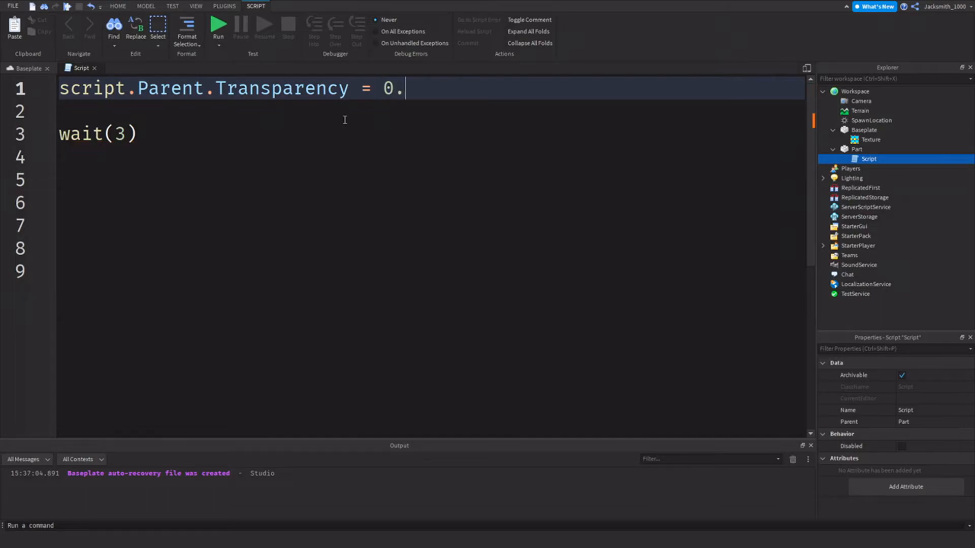
{"action": "type", "text": "5"}
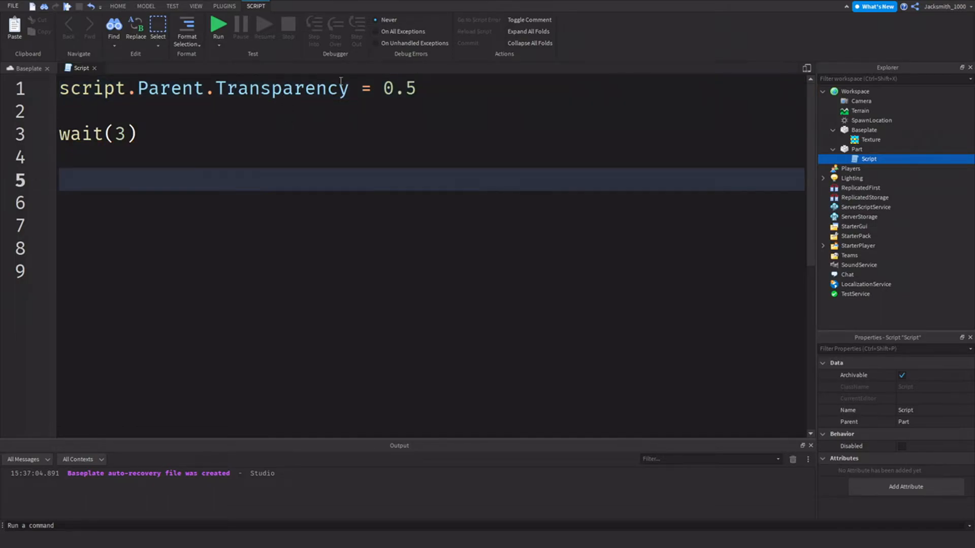
{"action": "mouse_move", "coordinate": [200, 40]}
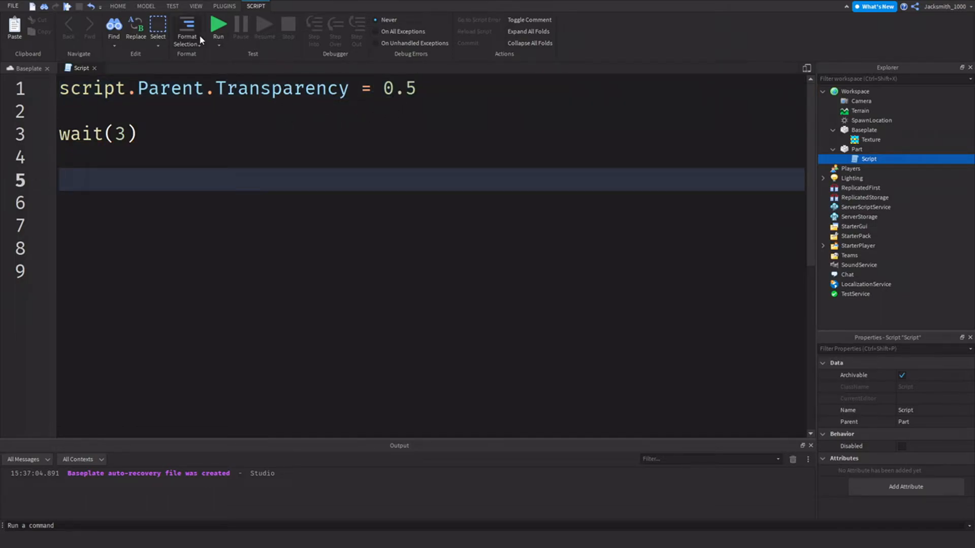
{"action": "mouse_move", "coordinate": [219, 24]}
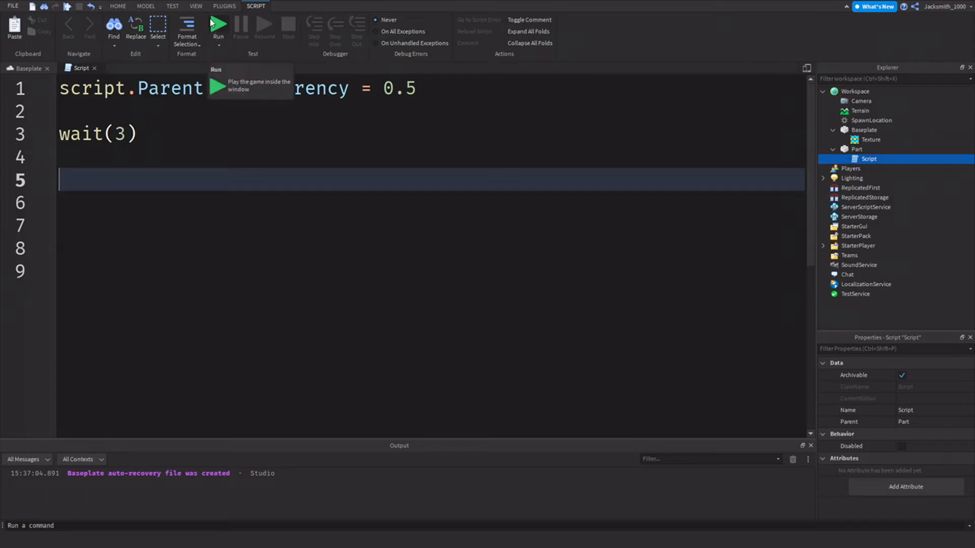
{"action": "type", "text": "a"}
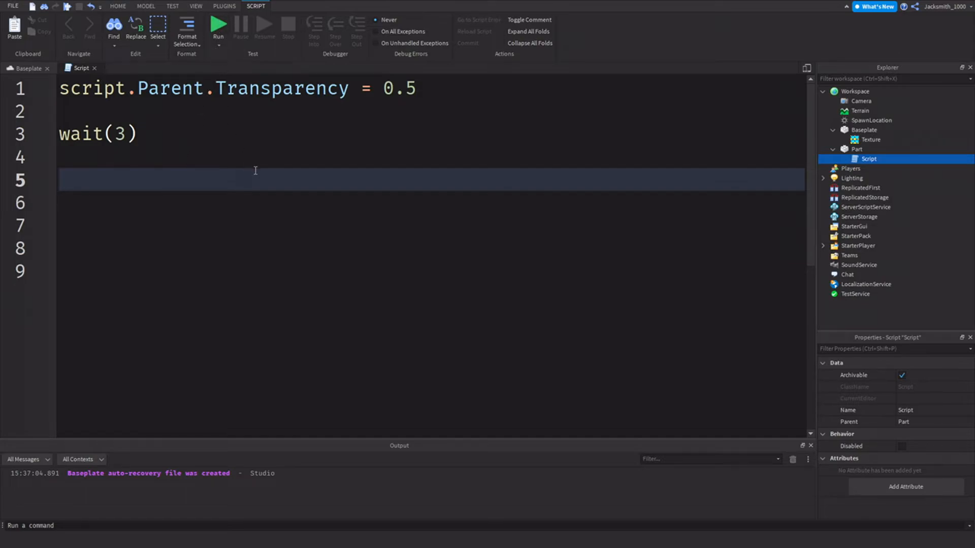
{"action": "mouse_move", "coordinate": [185, 160]}
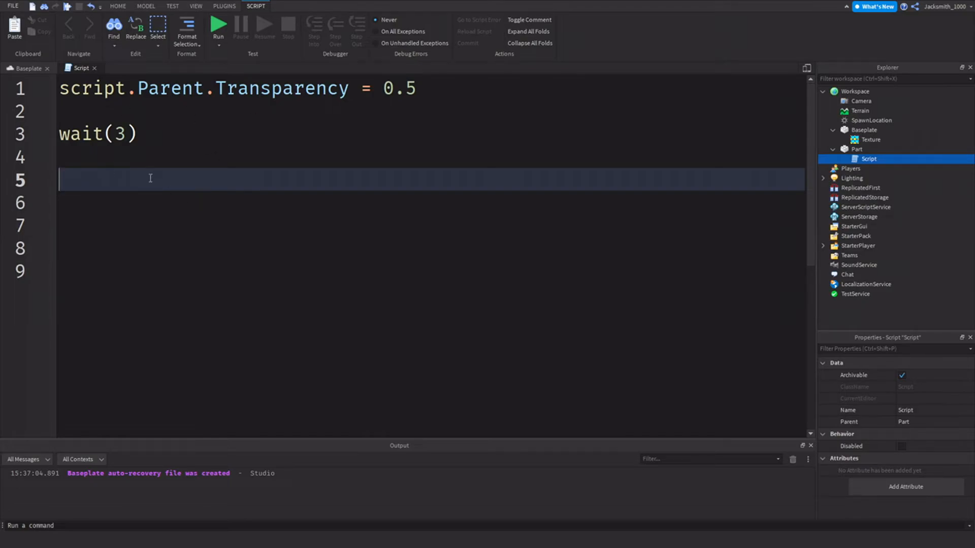
Add script.Parent.Transparency = 0 on the last line using the Parent autocomplete
{"action": "type", "text": "script.P"}
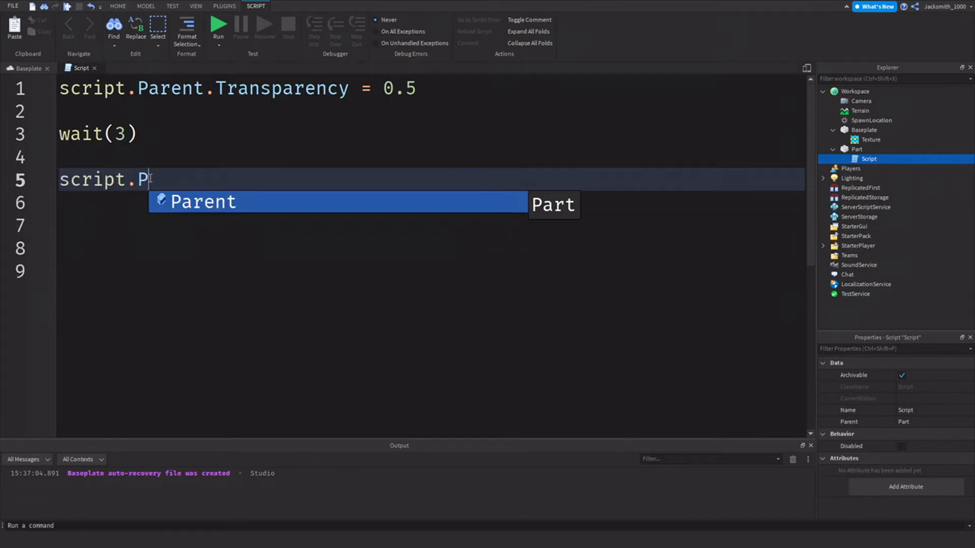
{"action": "left_click", "coordinate": [204, 201]}
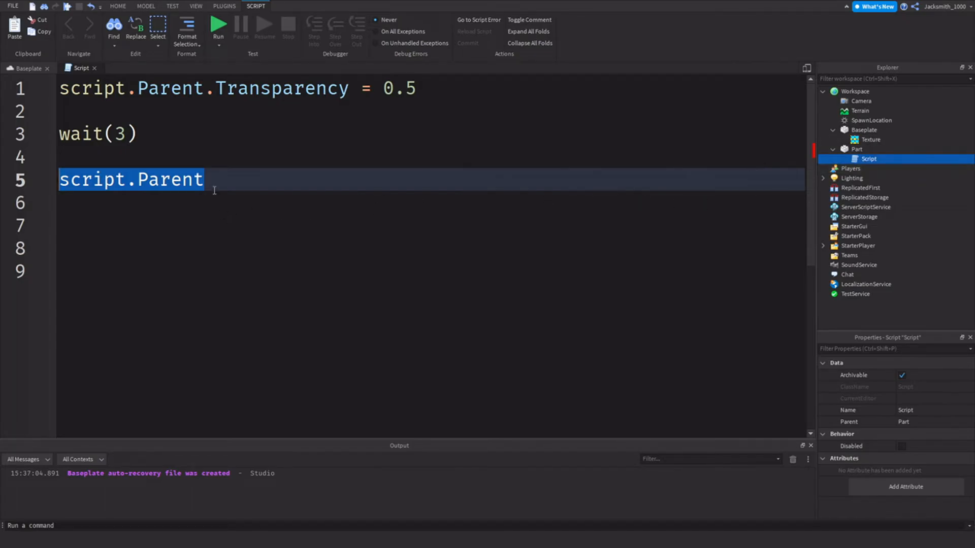
{"action": "type", "text": ".Transparency ="}
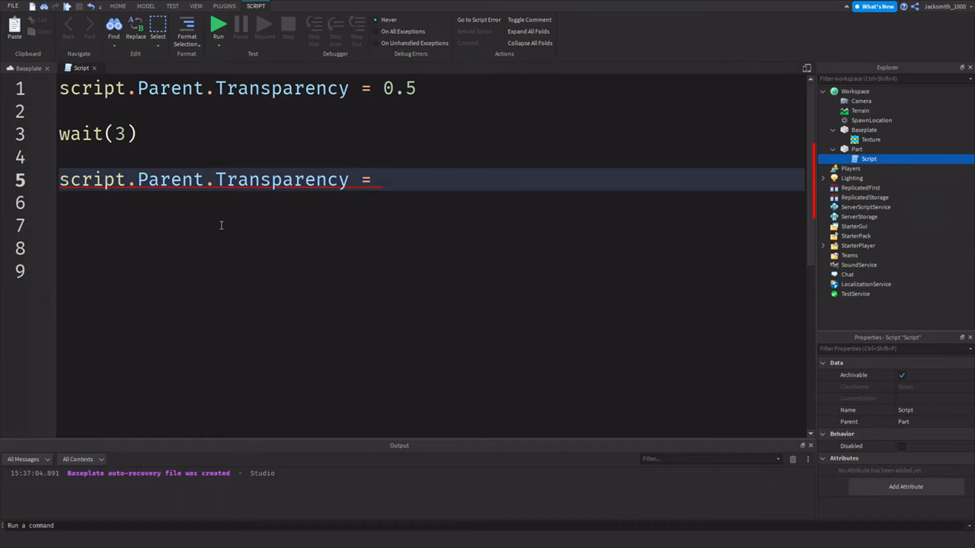
{"action": "type", "text": "0"}
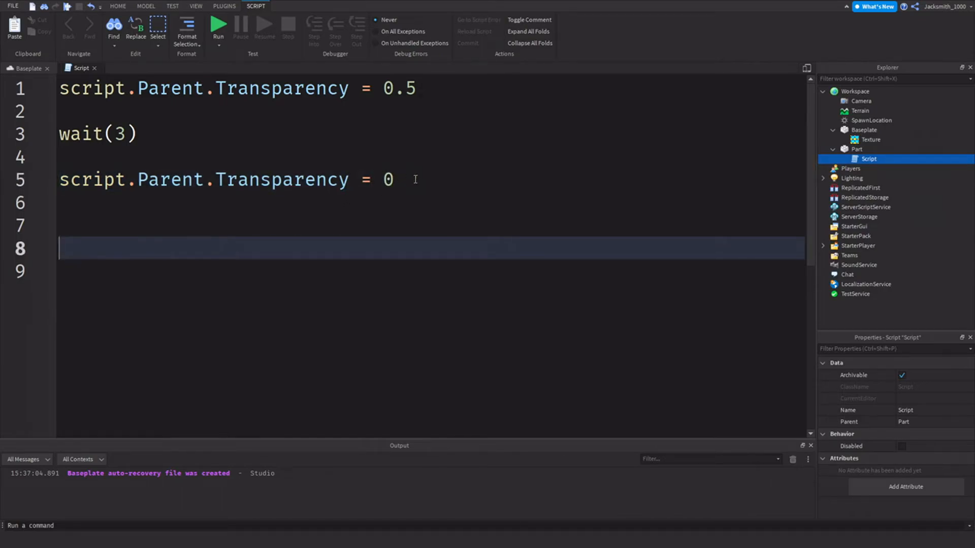
{"action": "mouse_move", "coordinate": [234, 68]}
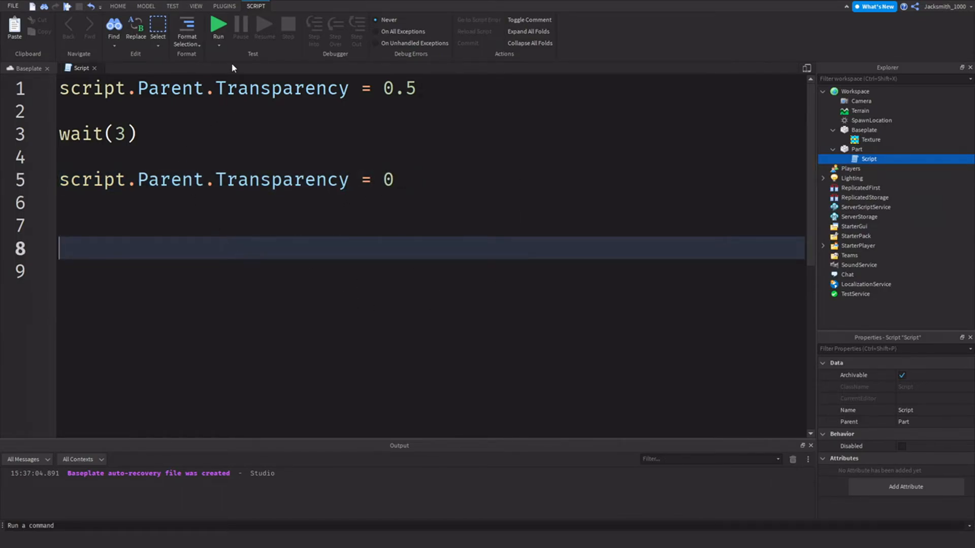
Play-test the transparency script on the green part, then stop and clear the script
{"action": "left_click", "coordinate": [219, 25]}
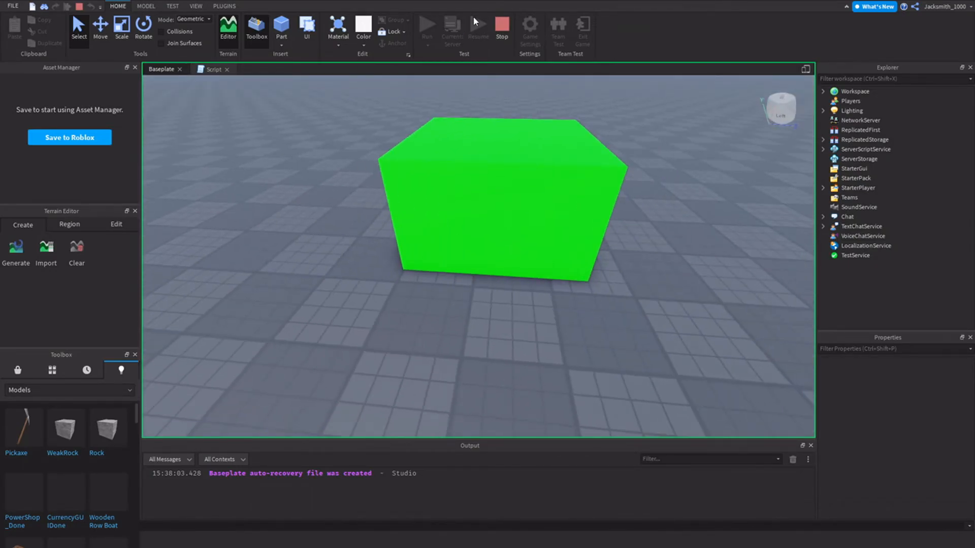
{"action": "left_click", "coordinate": [215, 69]}
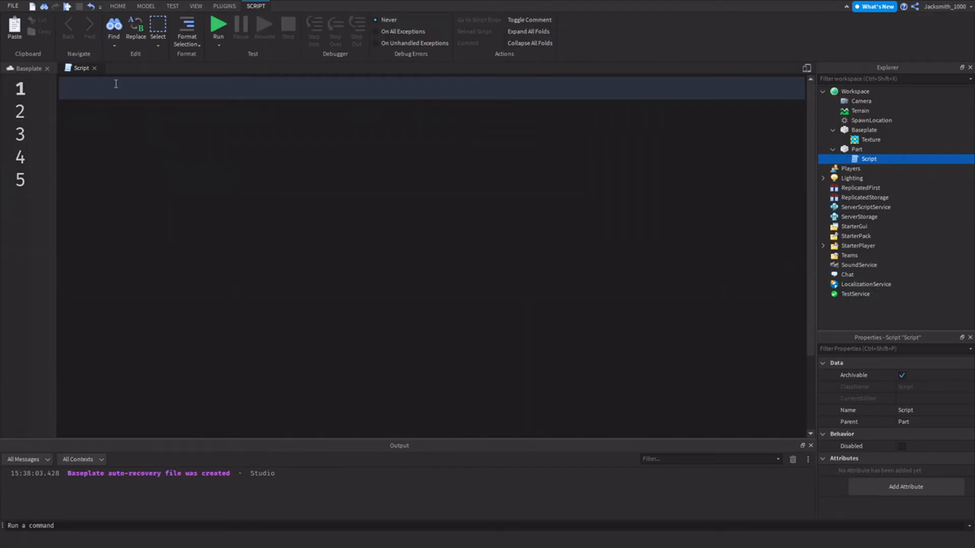
{"action": "mouse_move", "coordinate": [123, 123]}
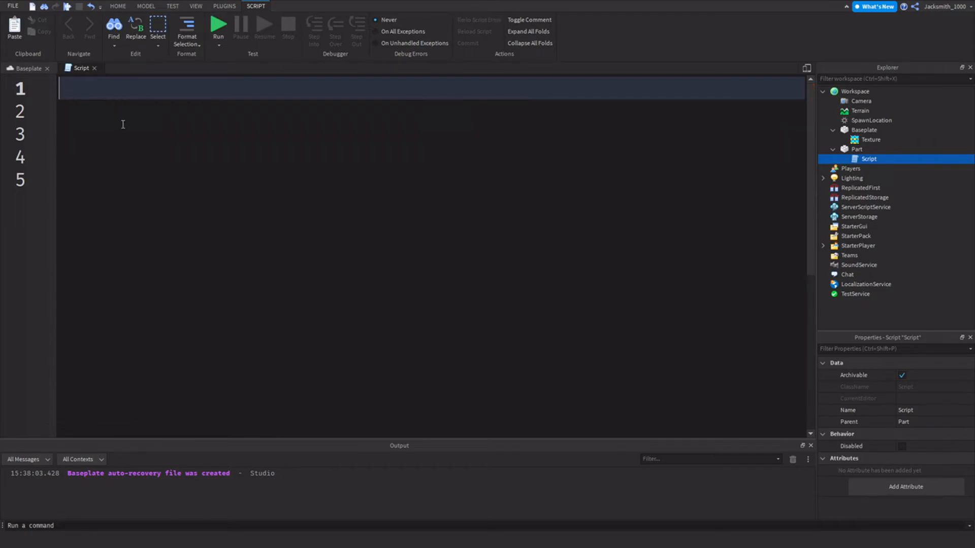
Write the line script.Parent.Name = 'Dumb_Part' to rename the parent part
{"action": "type", "text": "script"}
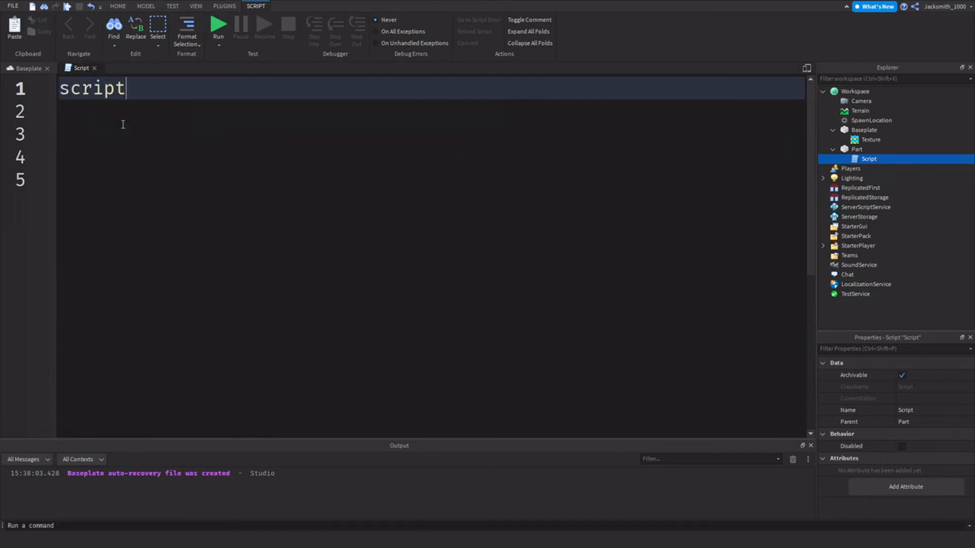
{"action": "type", "text": ".Parent.Name"}
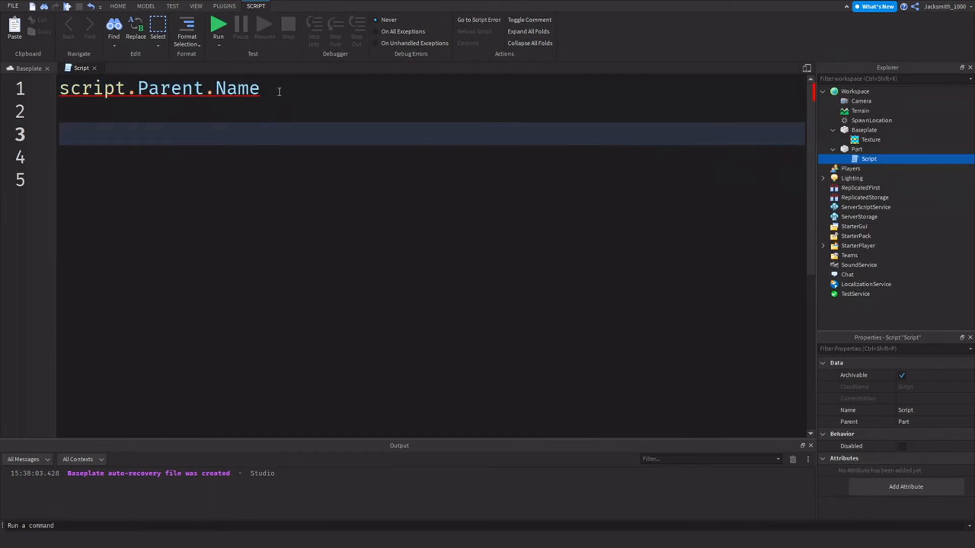
{"action": "type", "text": "= ''"}
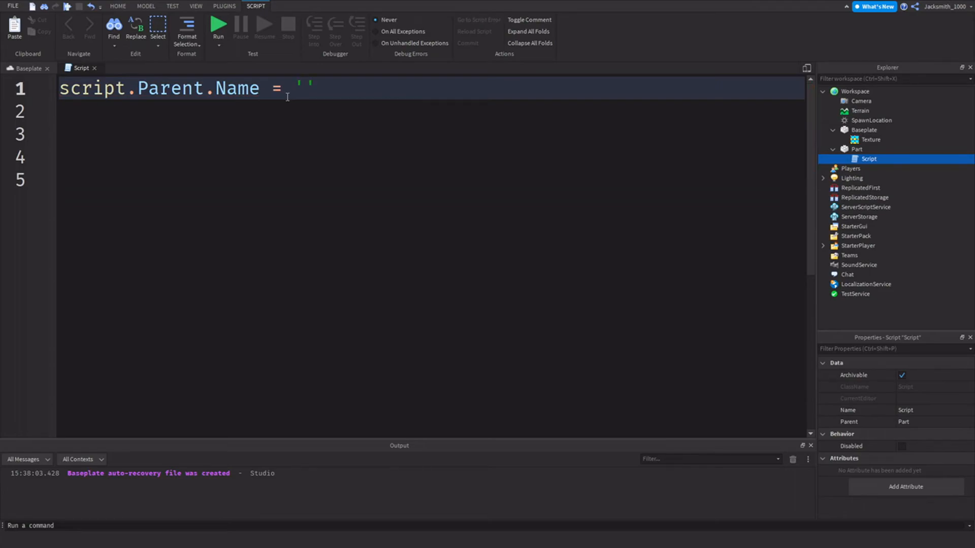
{"action": "type", "text": "Dumb_"}
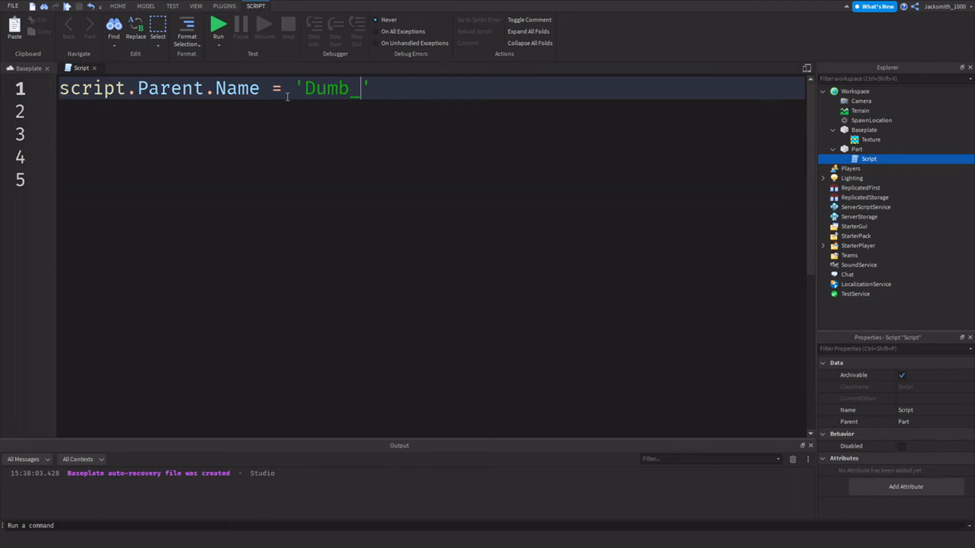
{"action": "type", "text": "Part"}
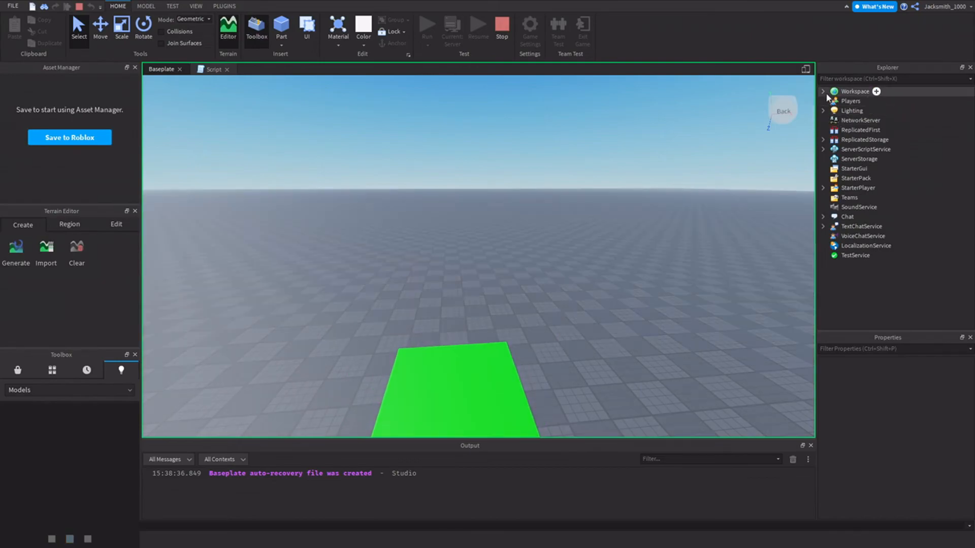
During the play test, select the renamed part in Workspace and confirm its Name reads Dumb_Part
{"action": "left_click", "coordinate": [823, 91]}
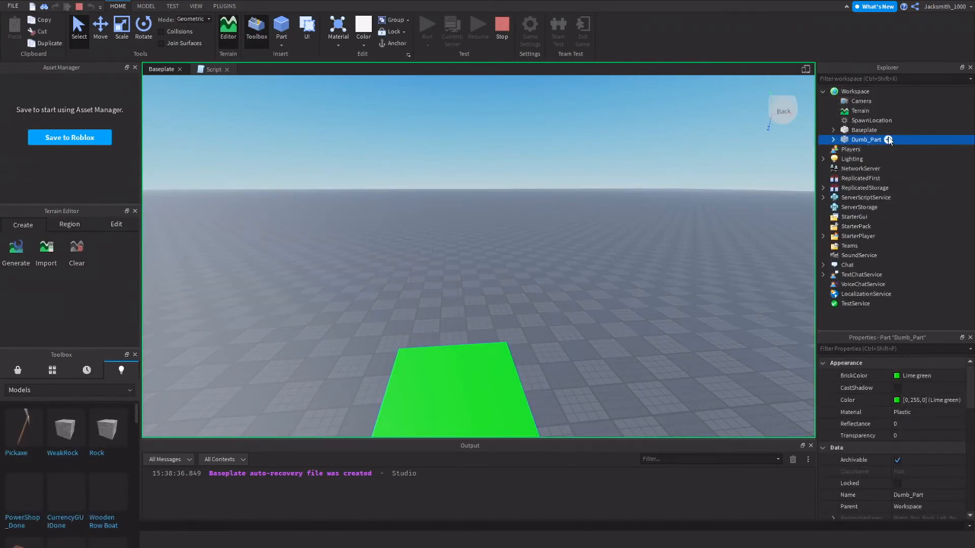
{"action": "scroll", "scroll_direction": "down", "scroll_amount": 3}
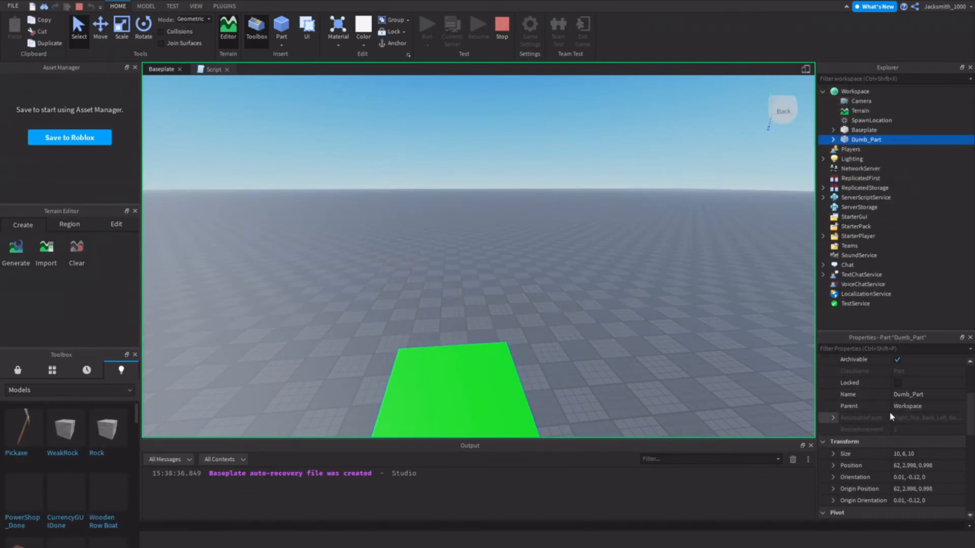
{"action": "scroll", "scroll_direction": "down", "scroll_amount": 3}
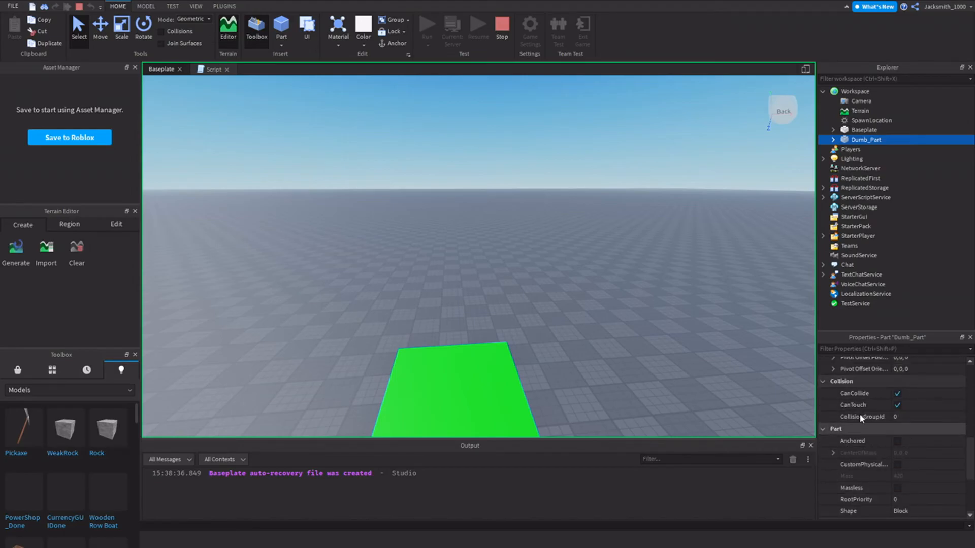
{"action": "scroll", "scroll_direction": "up", "scroll_amount": 3}
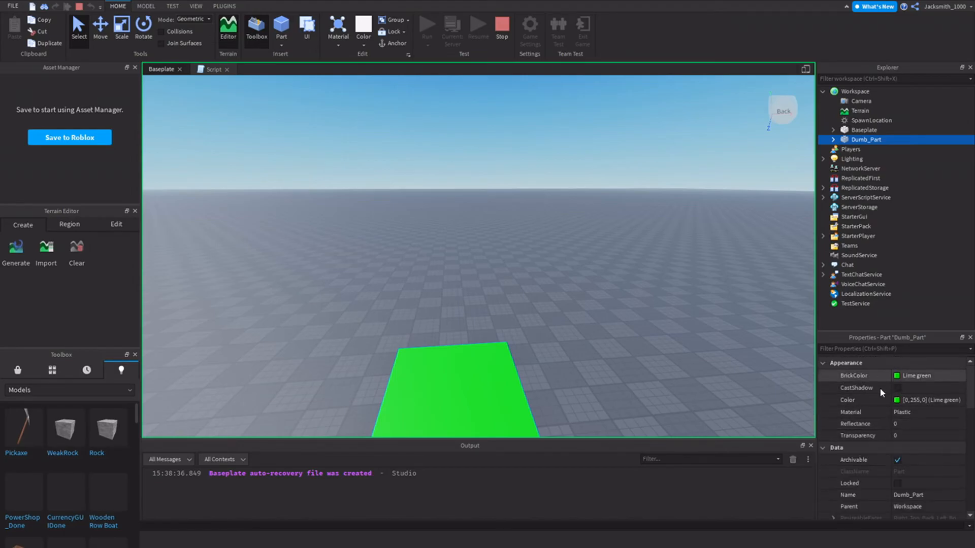
{"action": "double_click", "coordinate": [907, 494]}
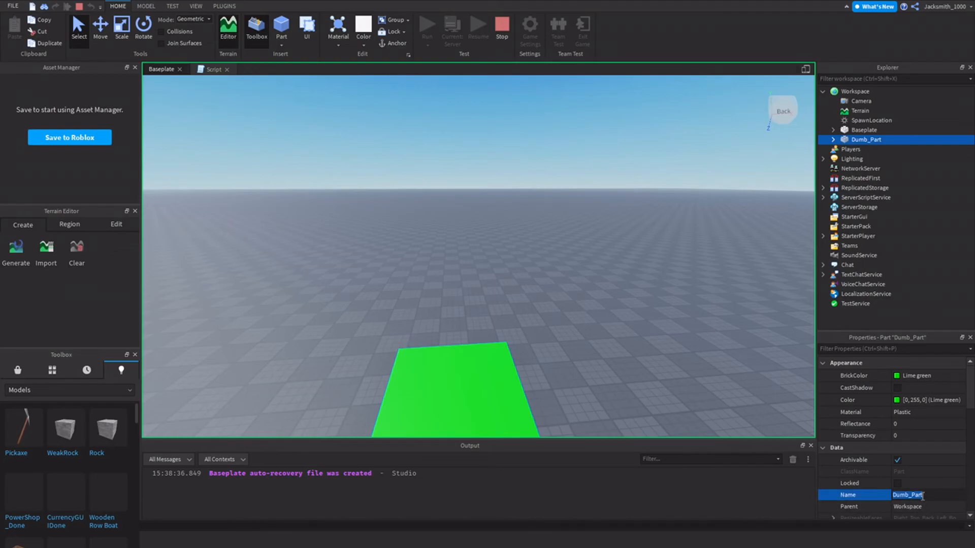
{"action": "left_click", "coordinate": [214, 69]}
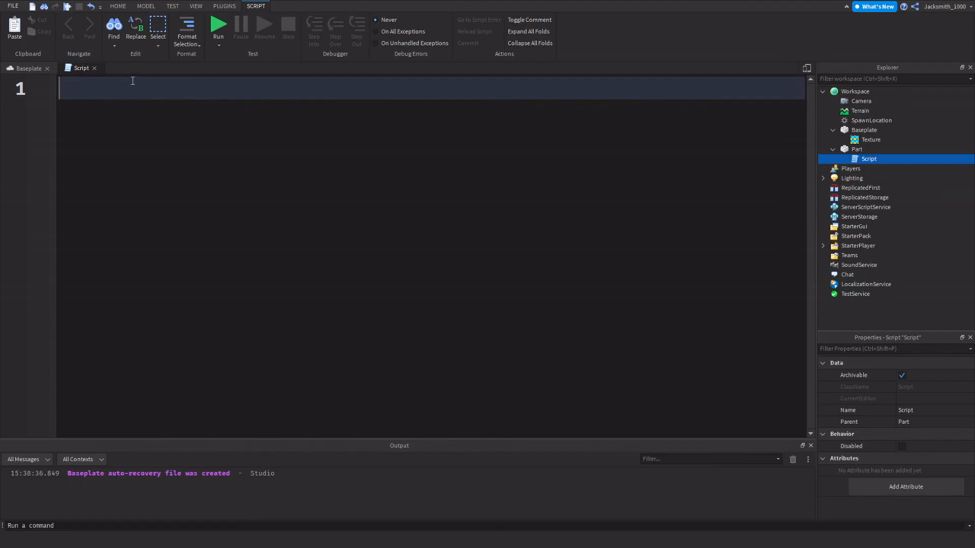
{"action": "mouse_move", "coordinate": [3, 104]}
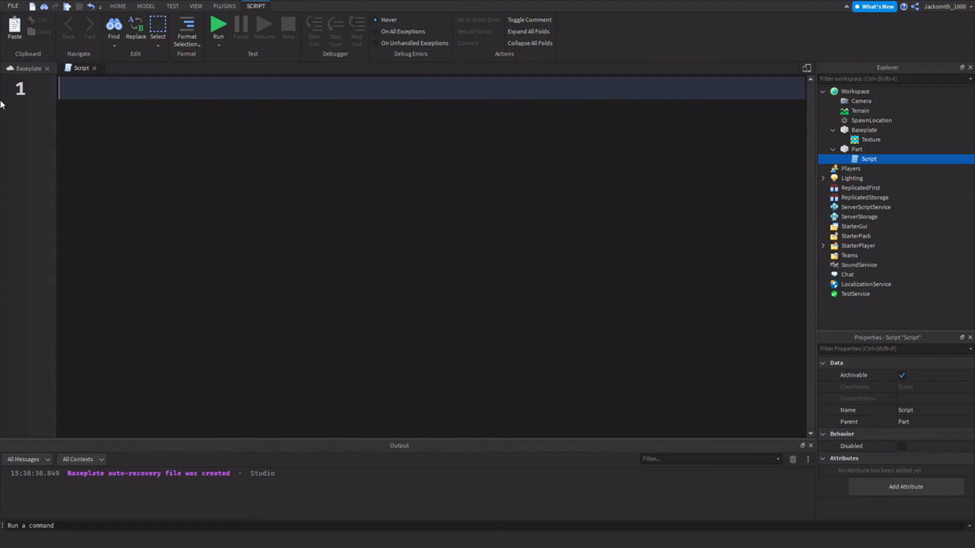
View the green part in the Baseplate scene, then return to the empty Script editor
{"action": "left_click", "coordinate": [28, 68]}
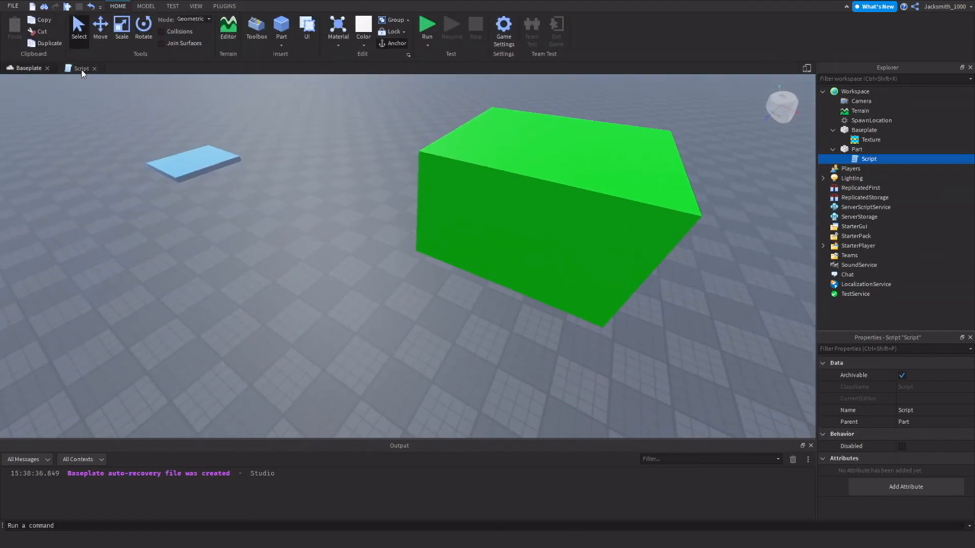
{"action": "left_click", "coordinate": [81, 68]}
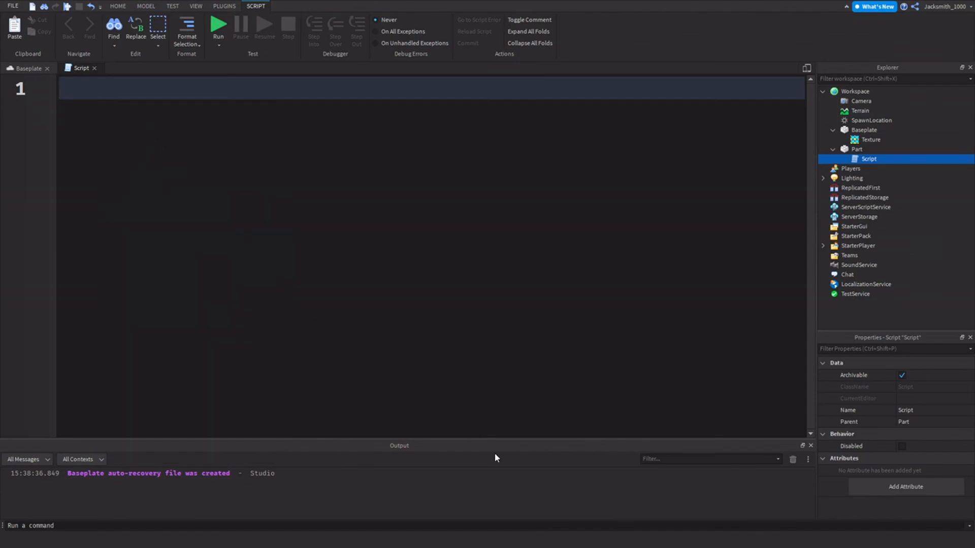